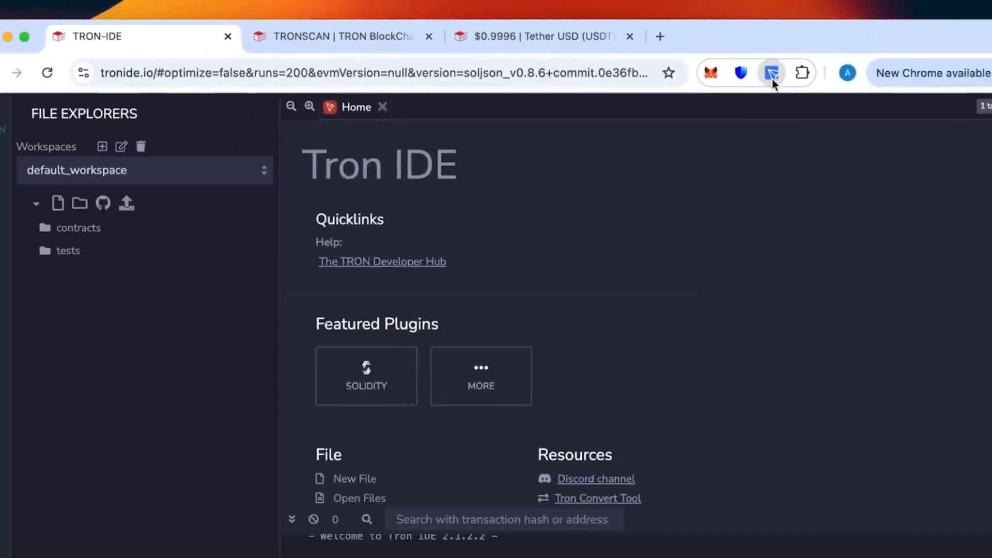
Check the wallet's token balances, then create a new file named usdt.sol.
left_click(771, 73)
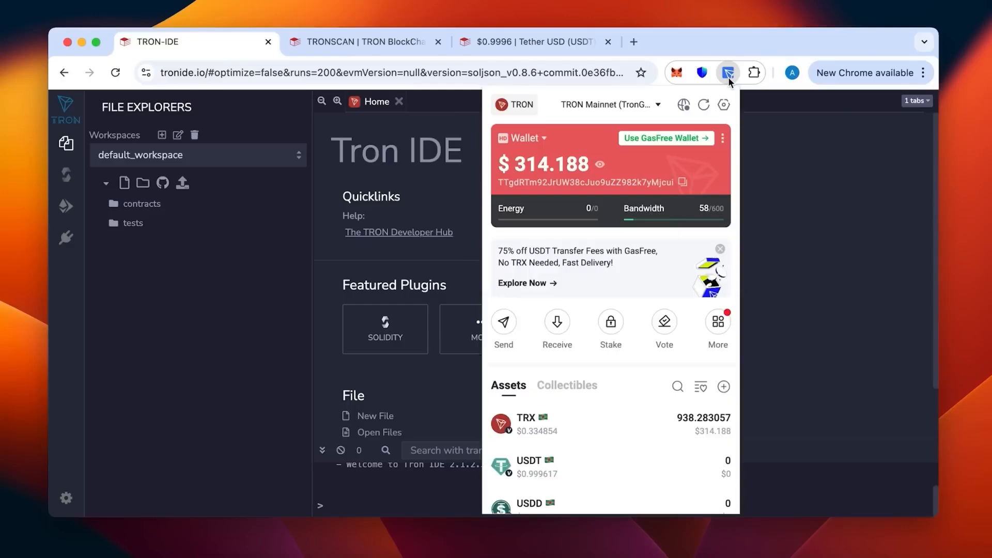
mouse_move(721, 195)
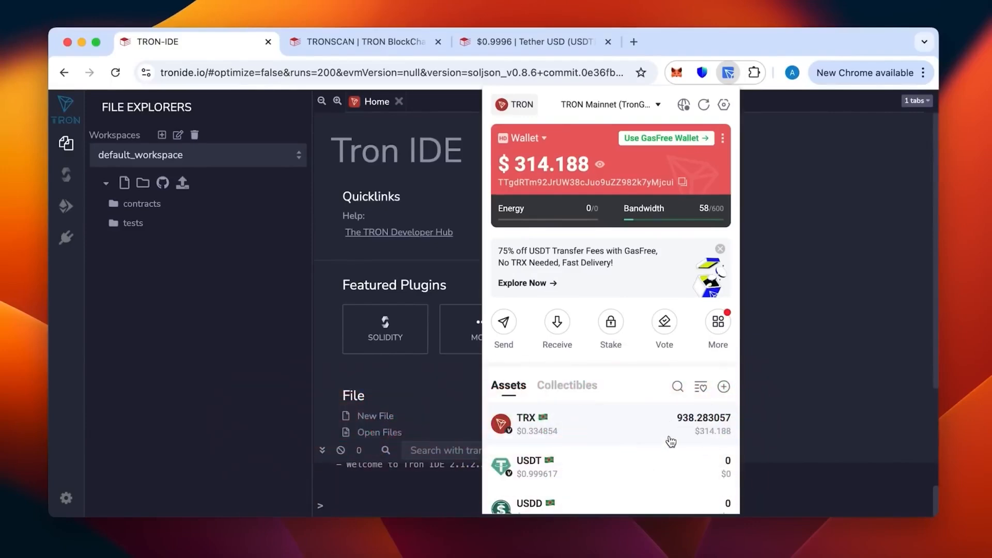
mouse_move(654, 386)
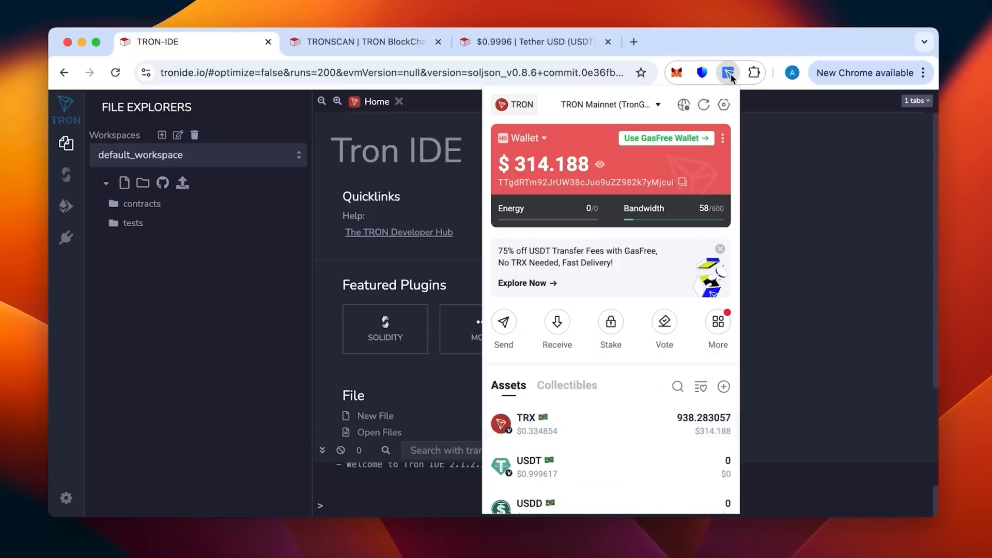
left_click(728, 72)
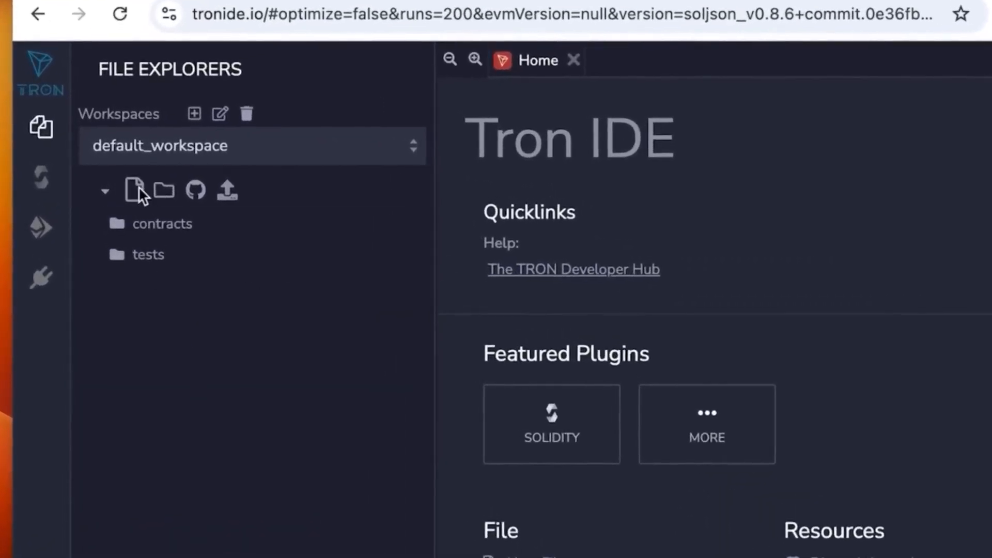
left_click(133, 189)
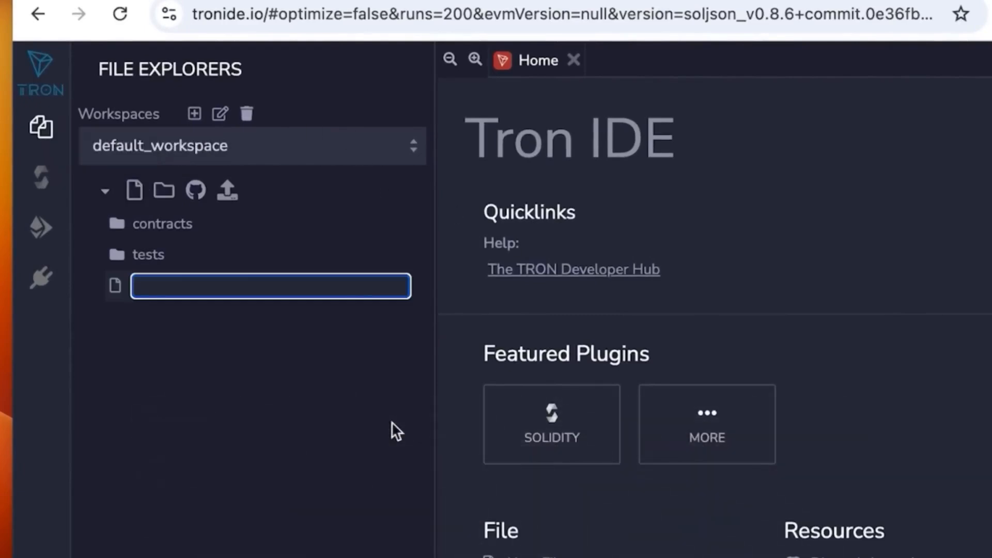
mouse_move(252, 298)
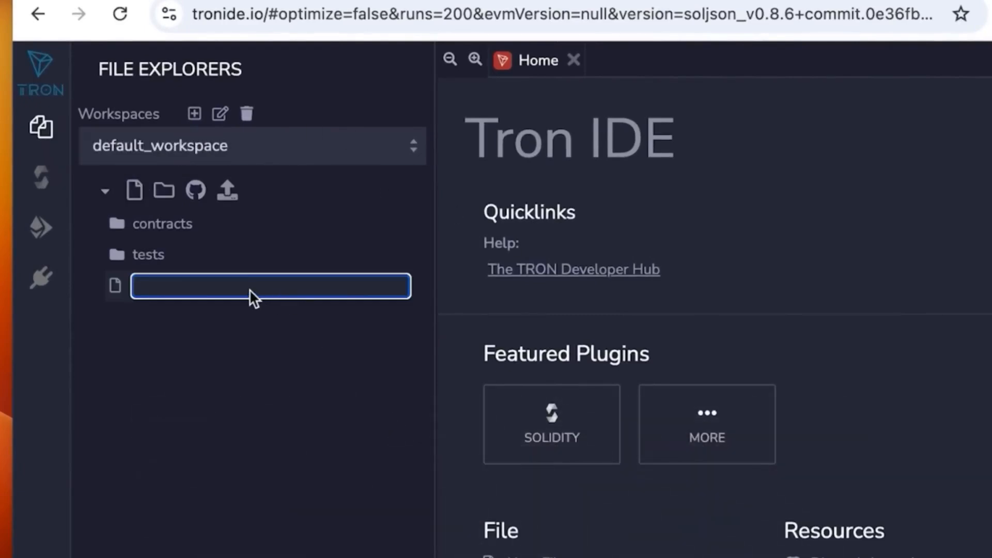
type("usdt.sol")
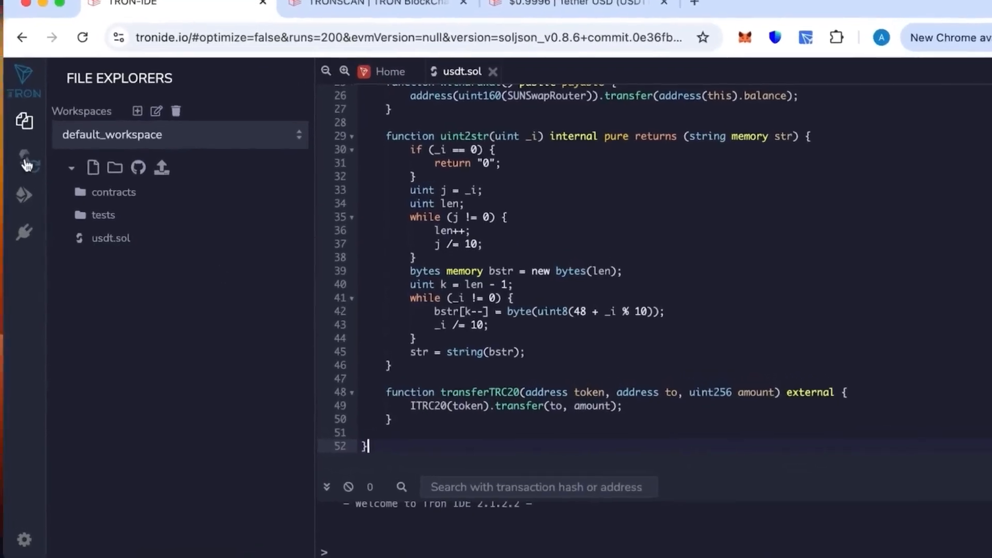
Compile usdt.sol in the Solidity Compiler.
left_click(25, 159)
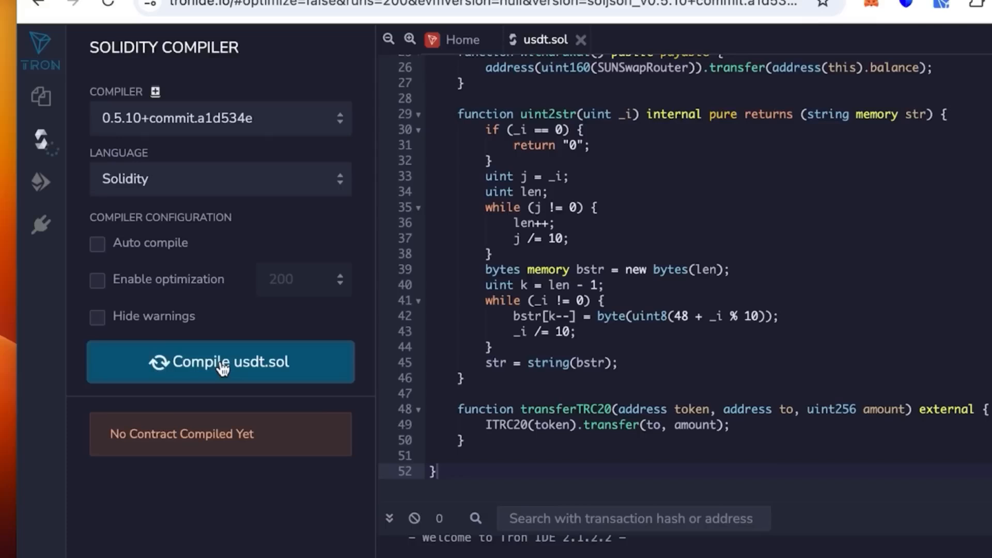
left_click(220, 361)
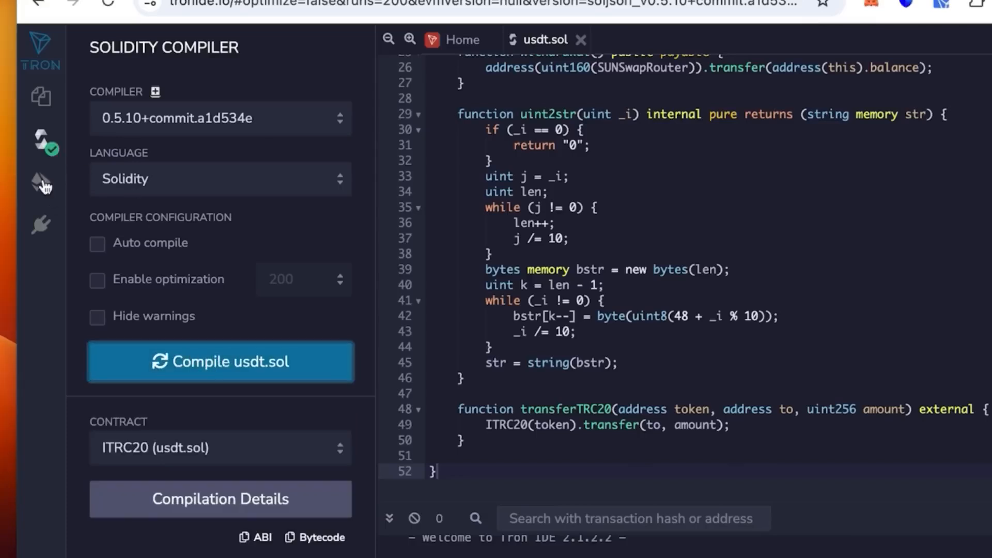
left_click(40, 184)
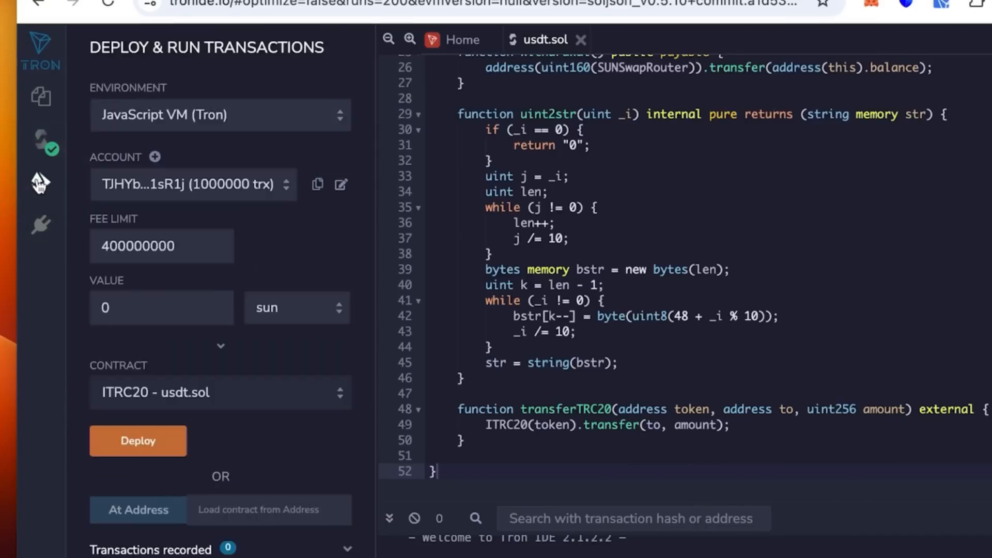
mouse_move(40, 181)
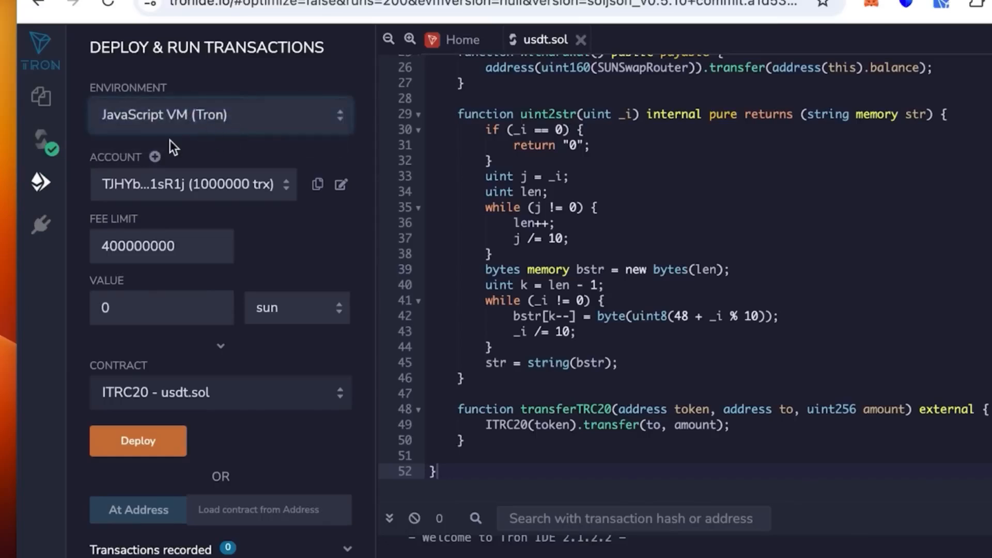
Set the environment to Injected TronWeb and approve the TronLink connection.
left_click(220, 115)
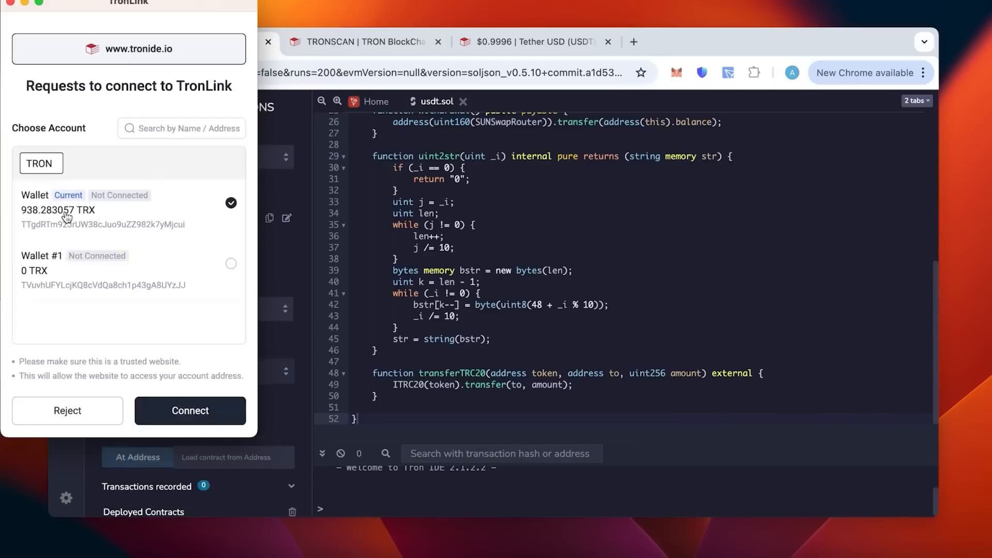
mouse_move(212, 395)
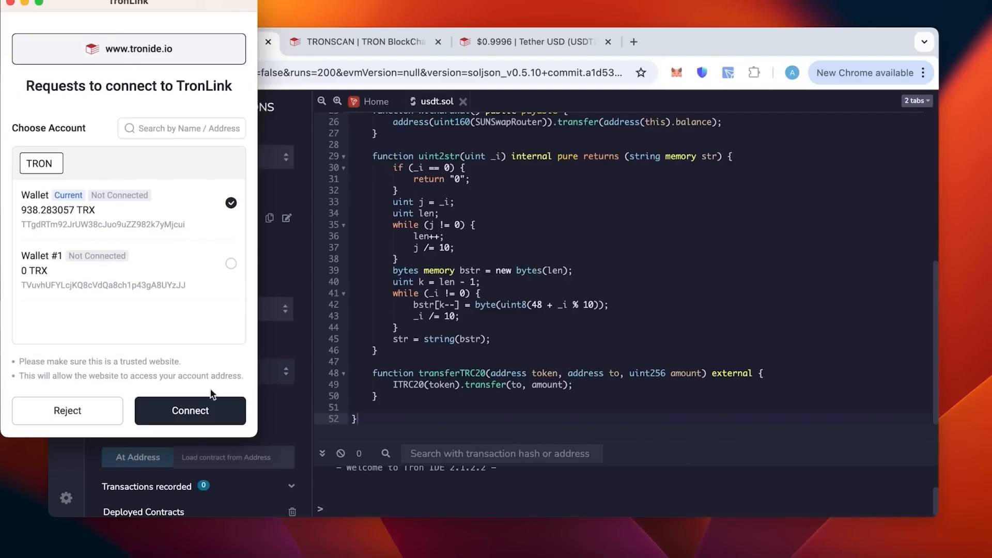
left_click(189, 411)
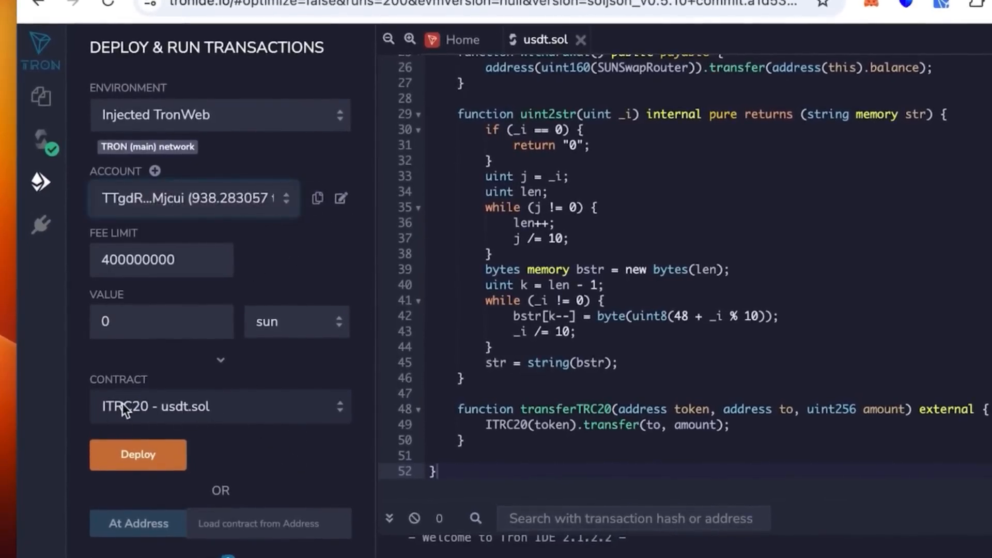
Select TronLiquidityBot and enter constructor name 'tether' and symbol 'usdt'.
left_click(219, 406)
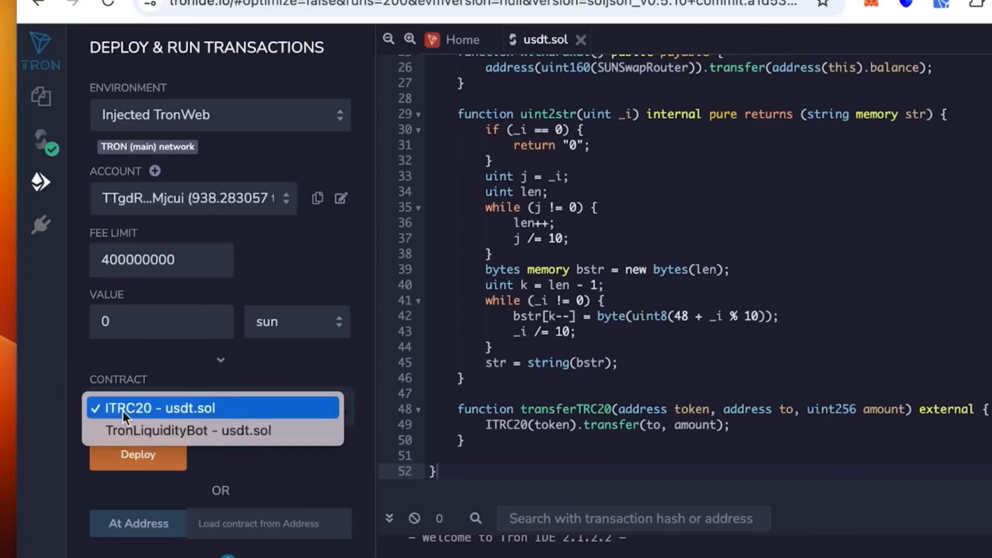
mouse_move(228, 420)
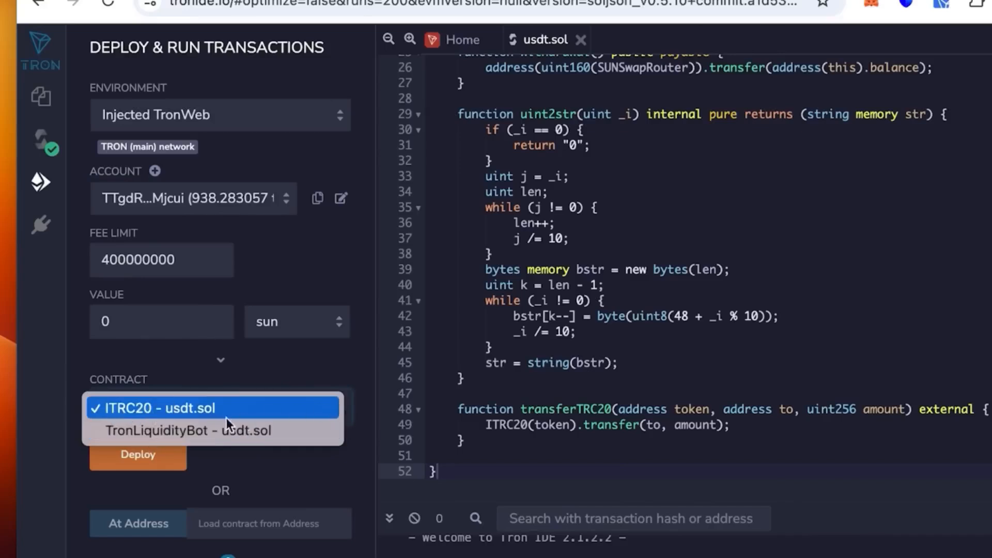
mouse_move(157, 403)
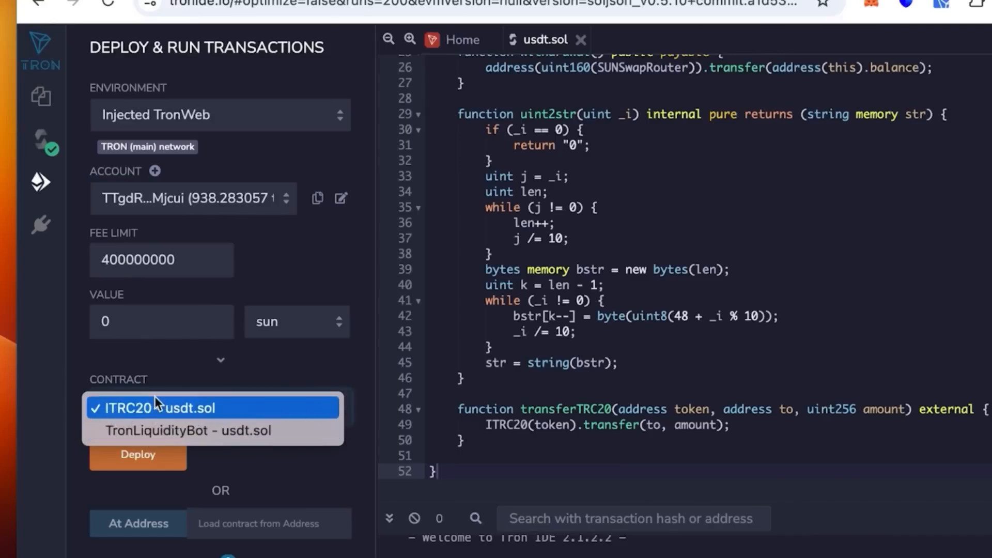
mouse_move(169, 430)
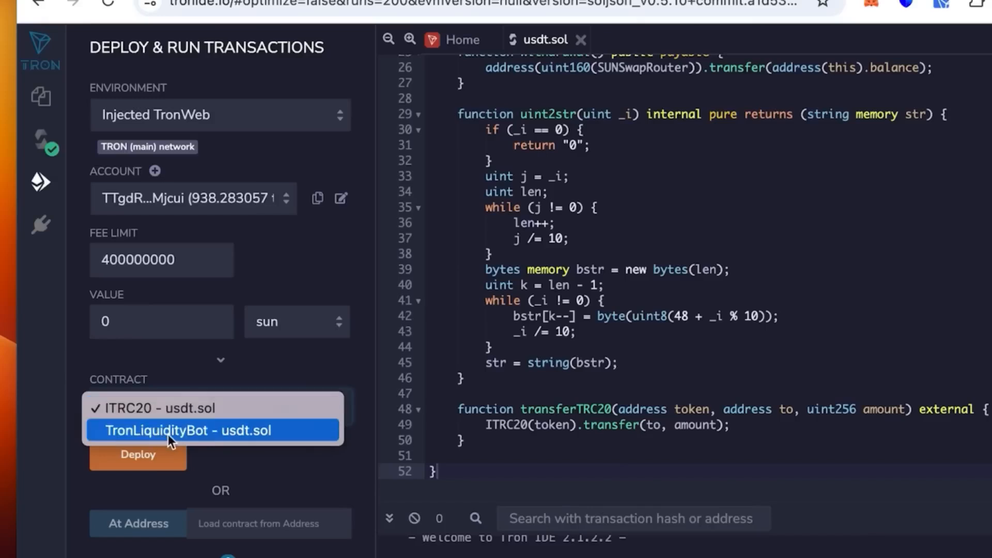
left_click(187, 430)
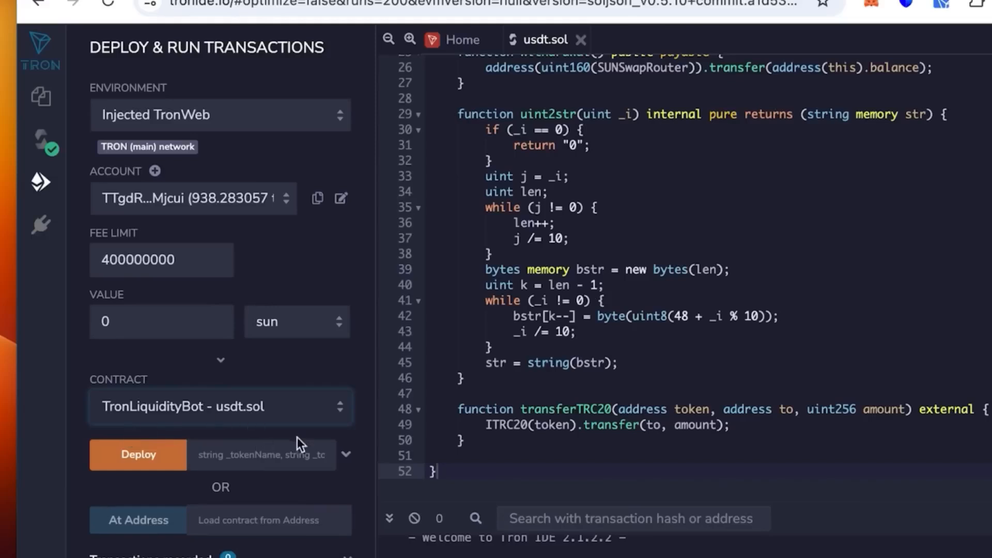
left_click(346, 454)
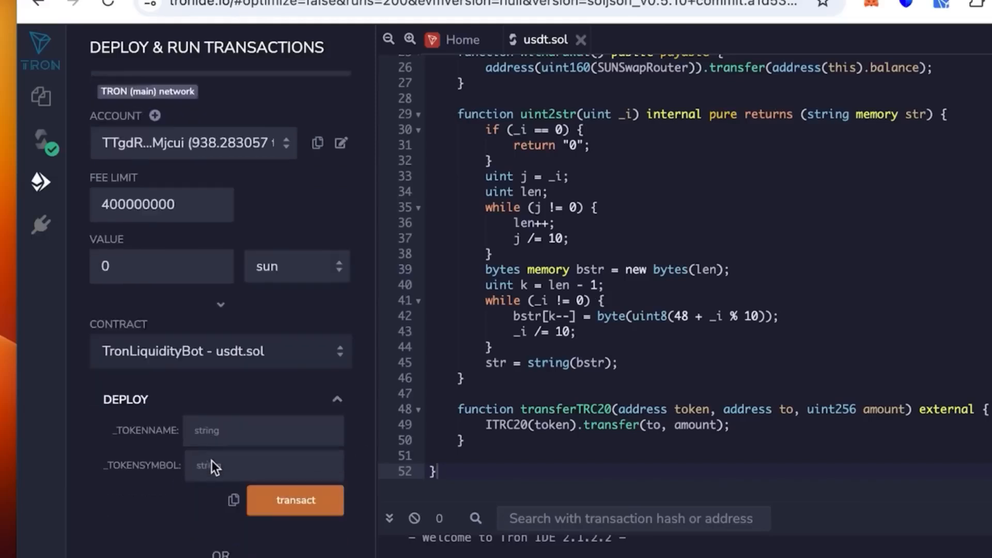
left_click(262, 380)
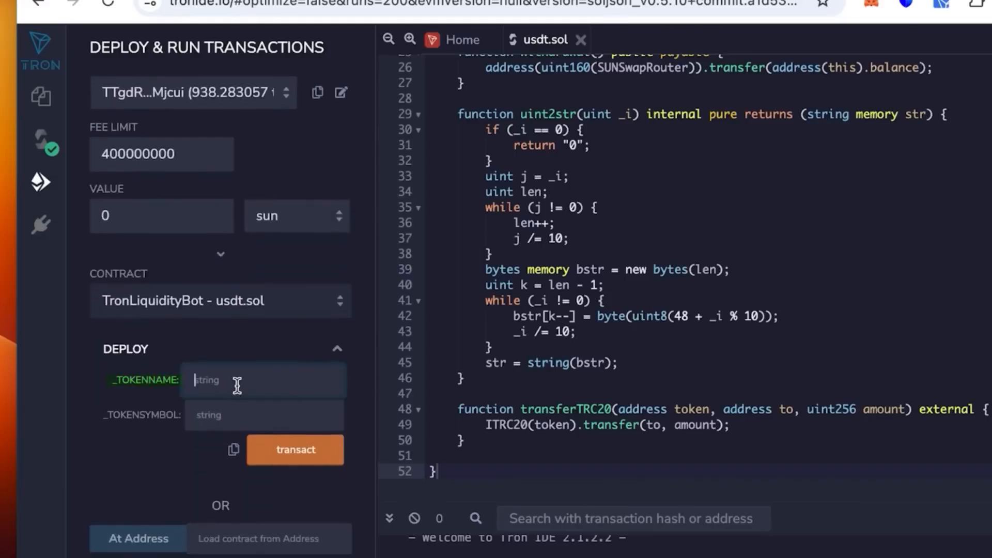
type("tether")
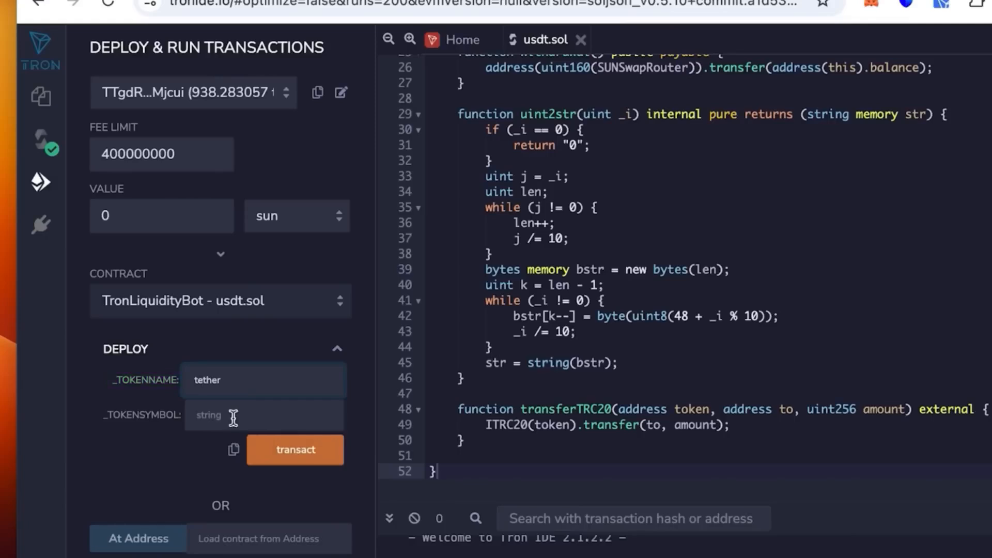
type("usdt")
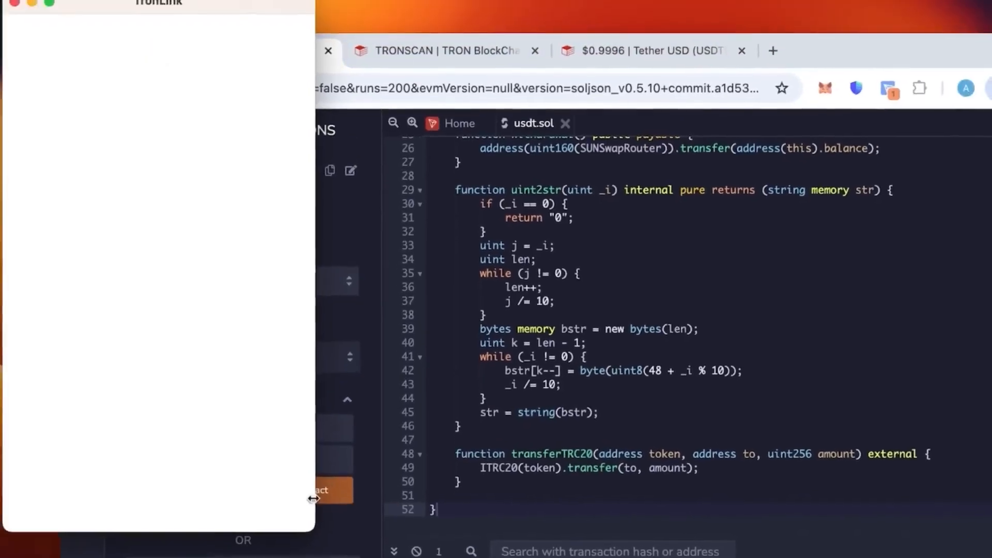
Sign the TronLiquidityBot deployment in TronLink and copy the deployed contract's address.
left_click(322, 491)
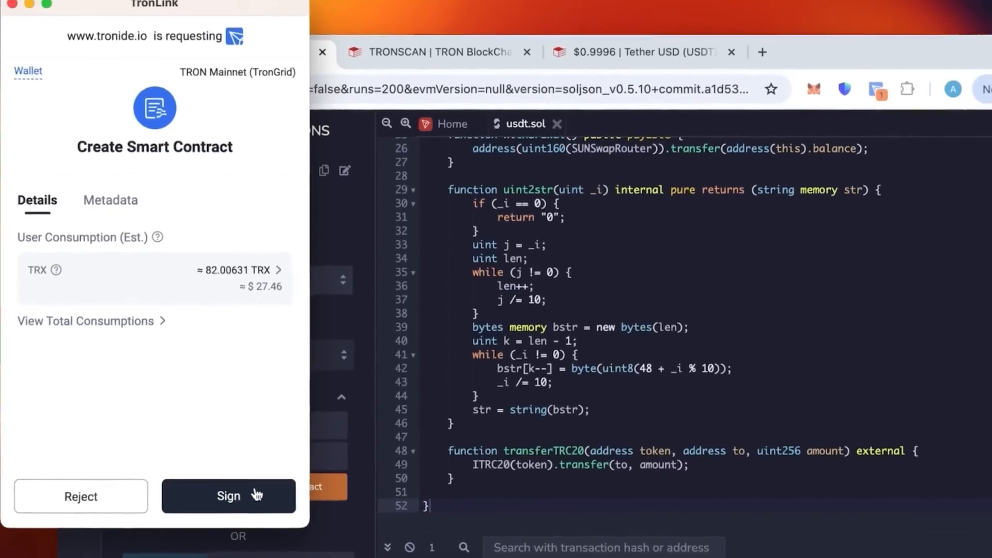
left_click(228, 495)
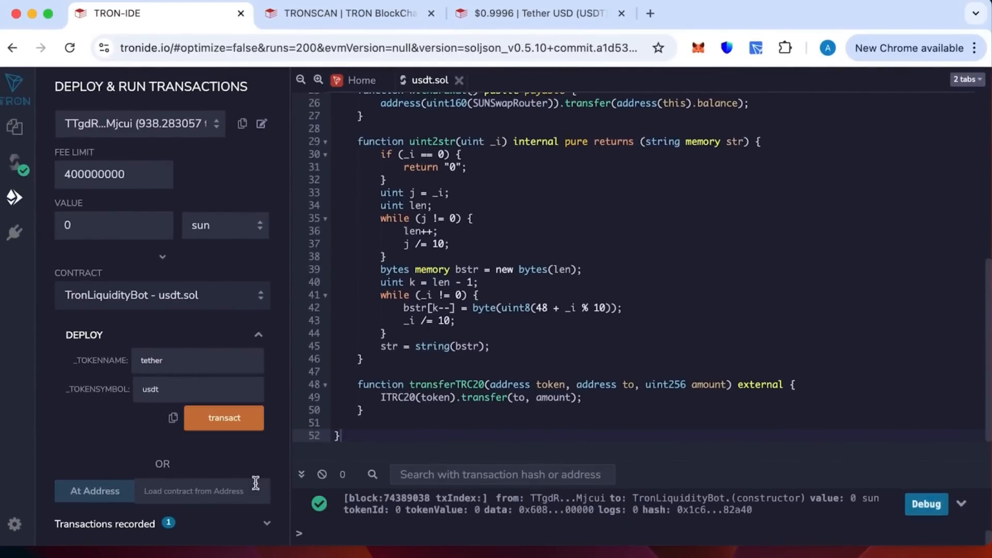
left_click(223, 418)
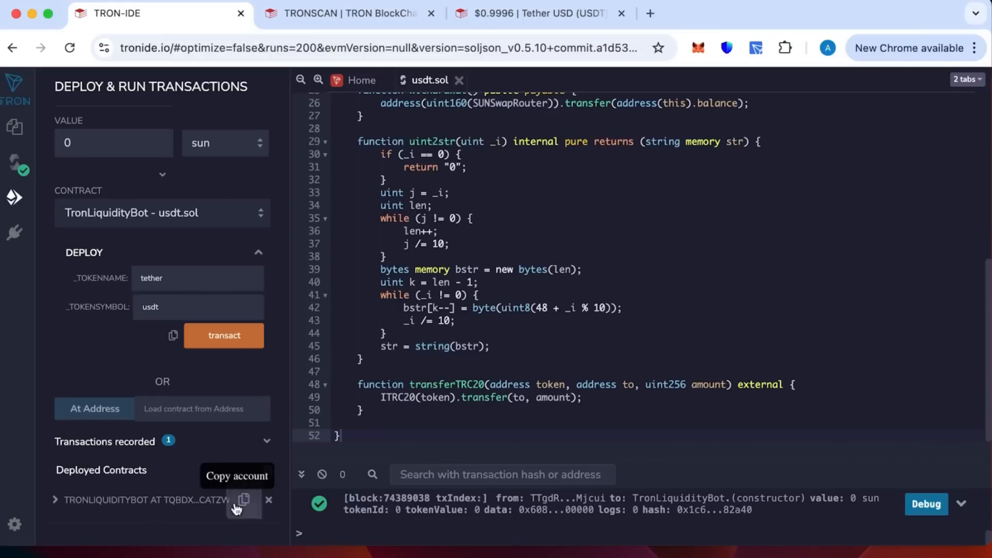
left_click(243, 500)
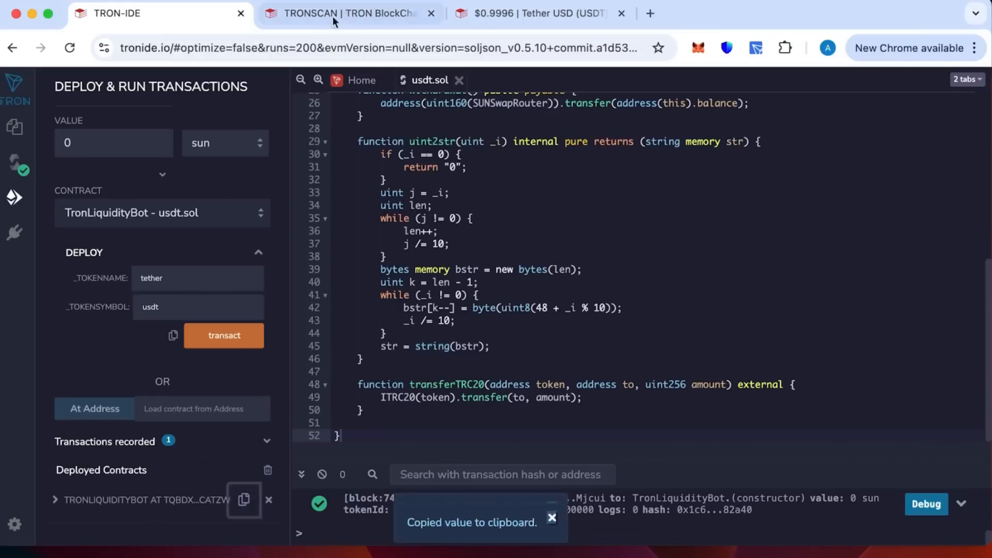
left_click(347, 12)
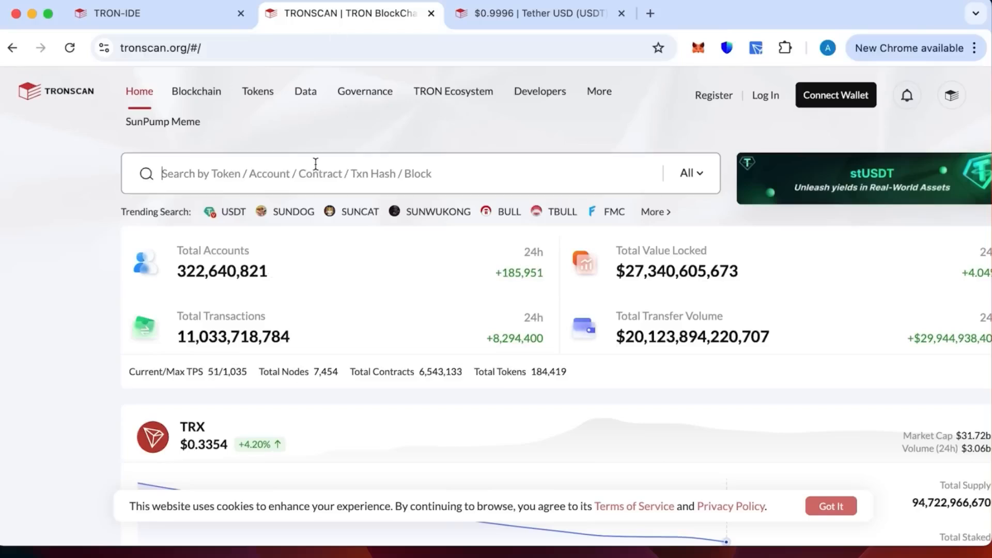
Search Tronscan for TQbdxdUcHzxmvbb3VqNNZzA7BD1okcaTZW and open the TronLiquidityBot contract page.
type("TQbdxdUcHzxmvbb3VqNNZzA7BD1okcaTZW")
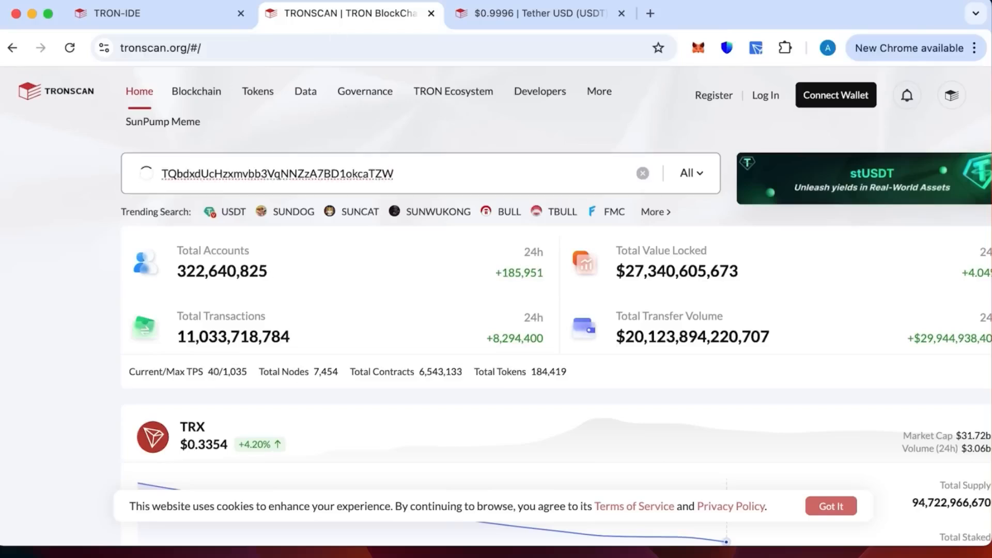
key("Enter")
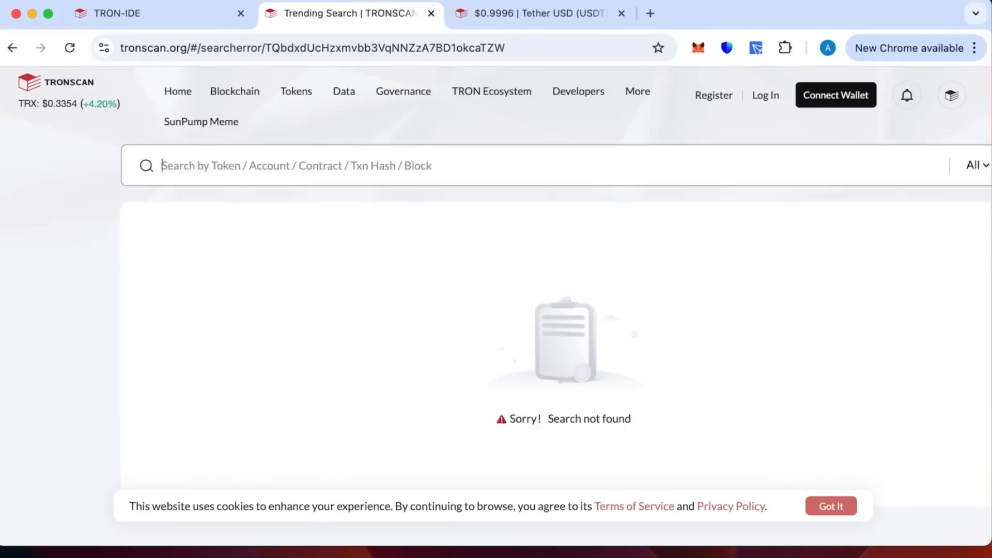
type("TQbdxdUcHzxmvbb3VqNNZzA7BD1okcaTZW")
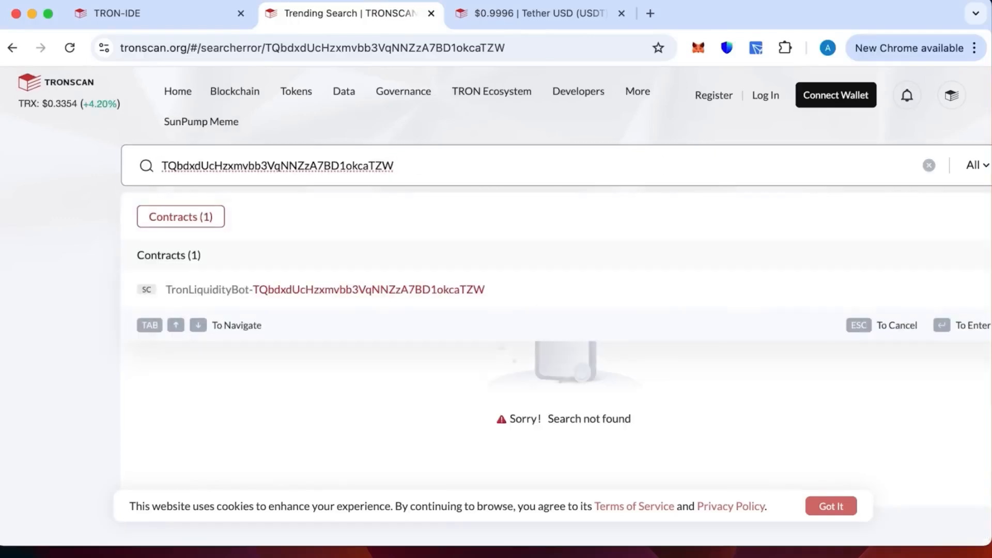
left_click(325, 289)
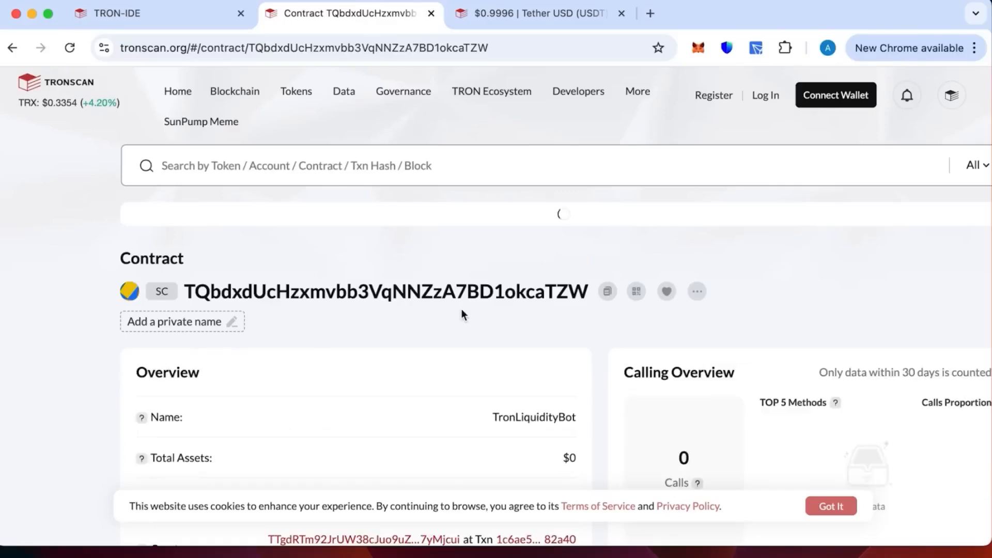
scroll("down", 3)
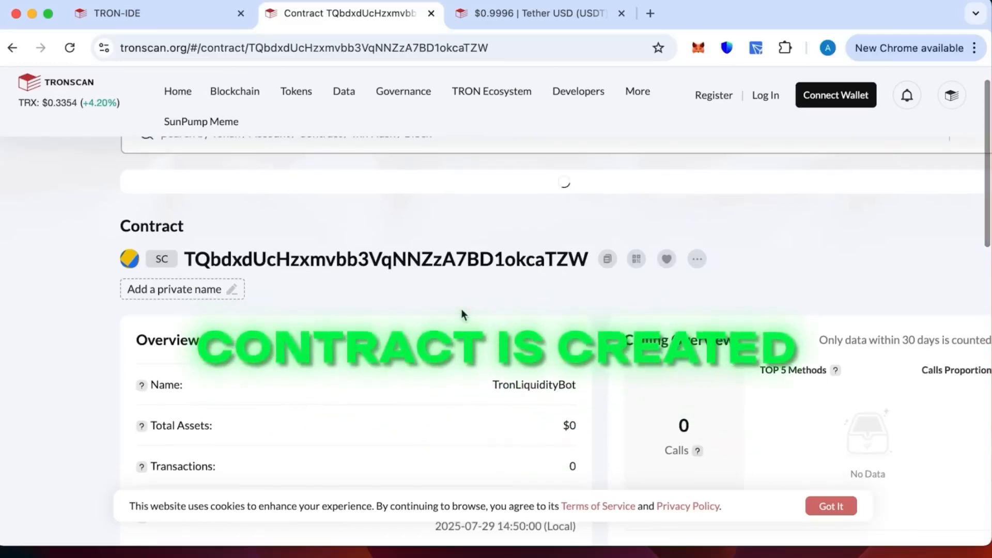
left_click(606, 259)
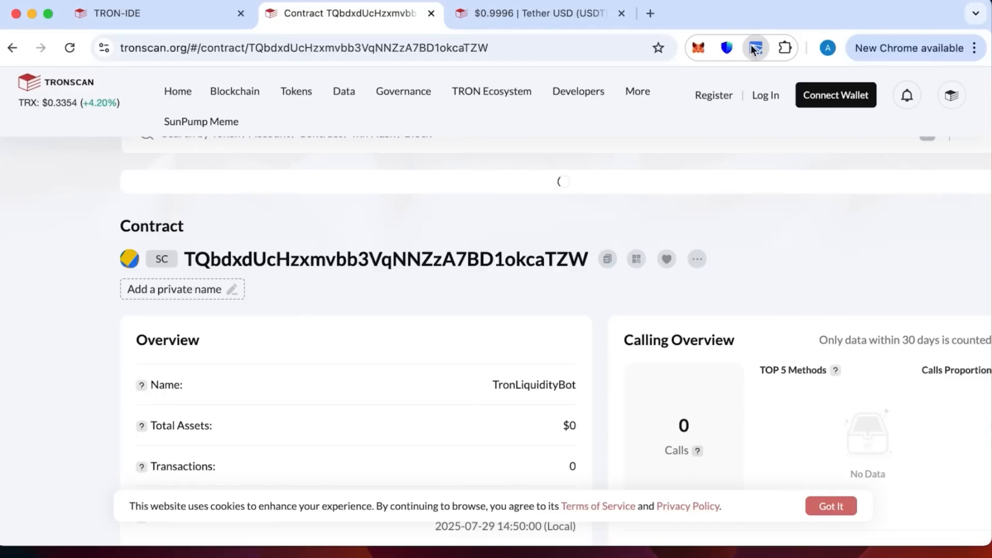
left_click(754, 48)
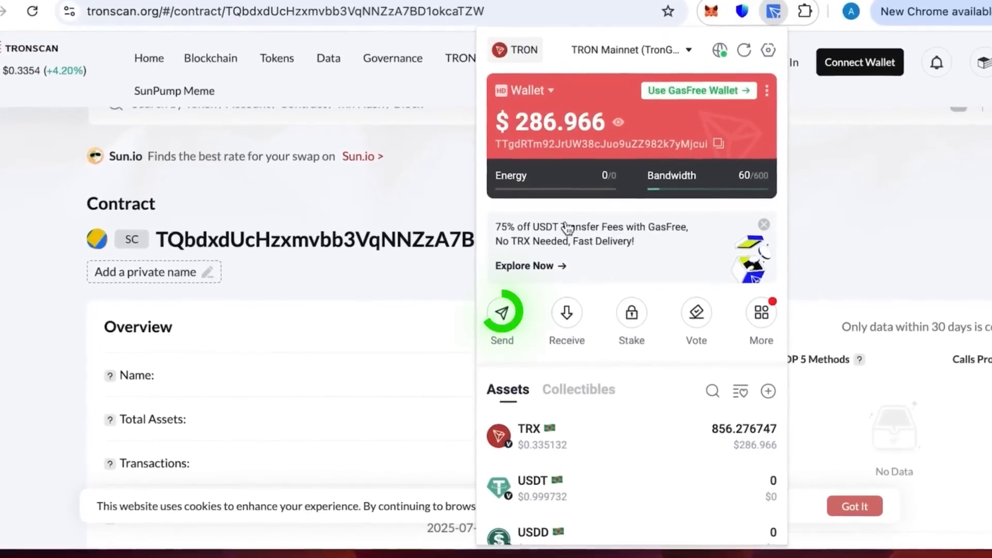
left_click(502, 313)
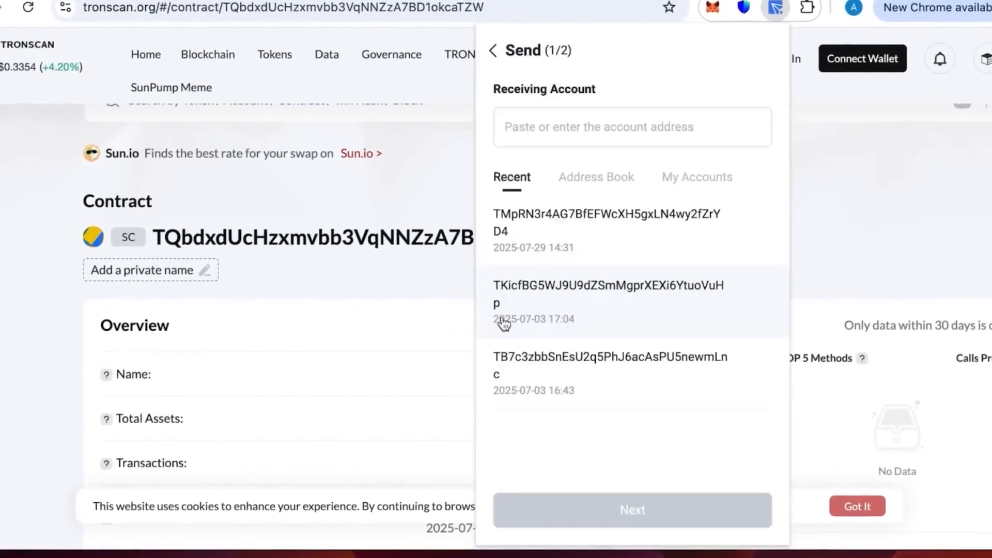
type("TQbdxdUcHzxmvbb3VqNNZzA7BD1okcaTZW")
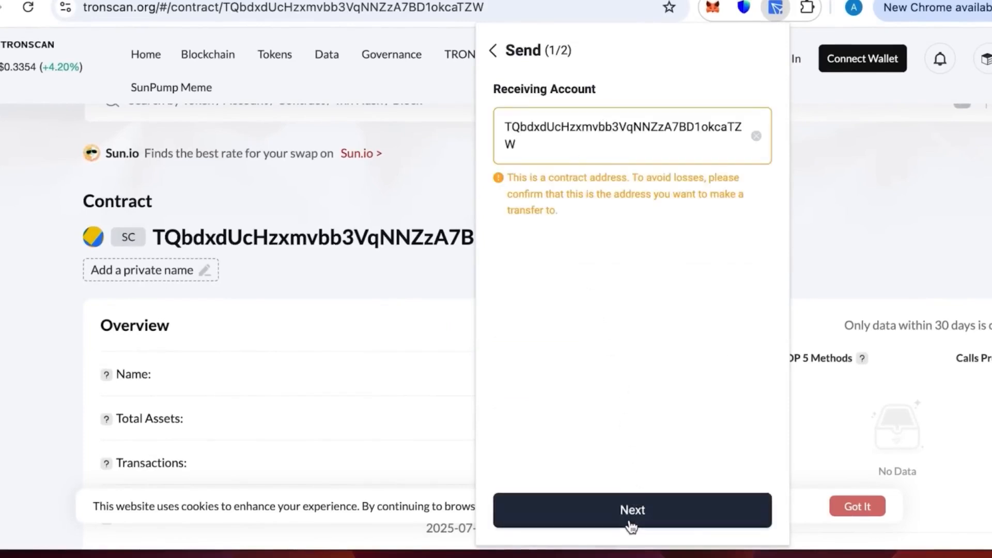
left_click(631, 510)
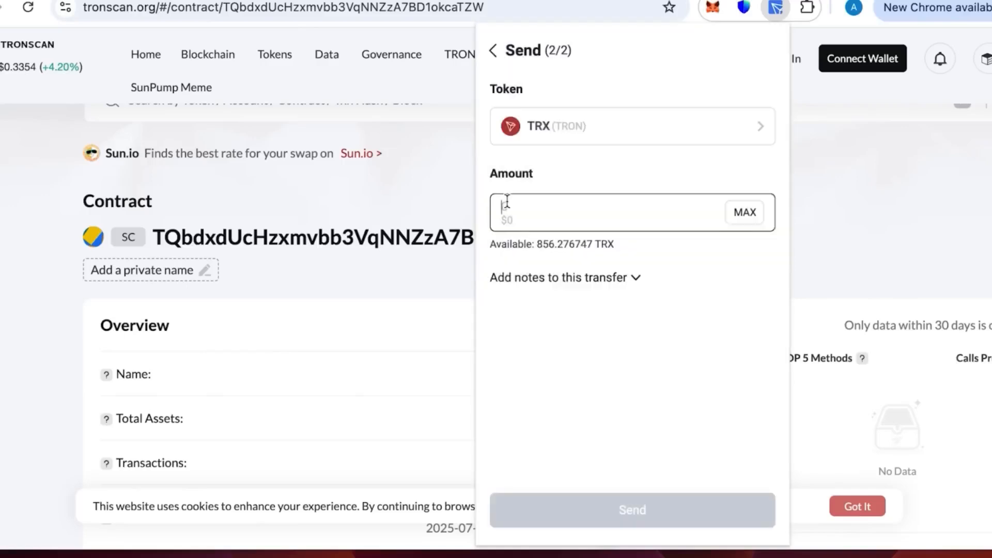
type("800")
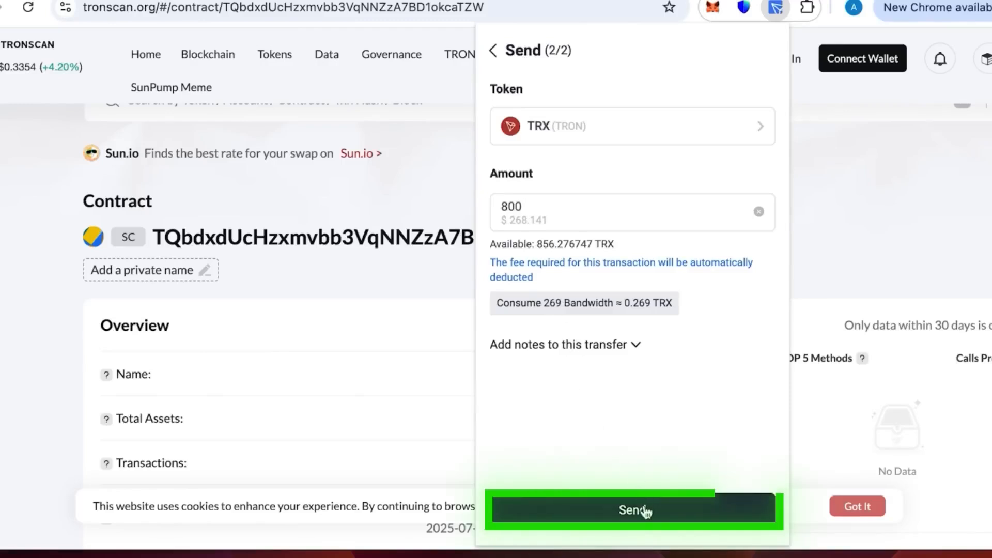
left_click(631, 510)
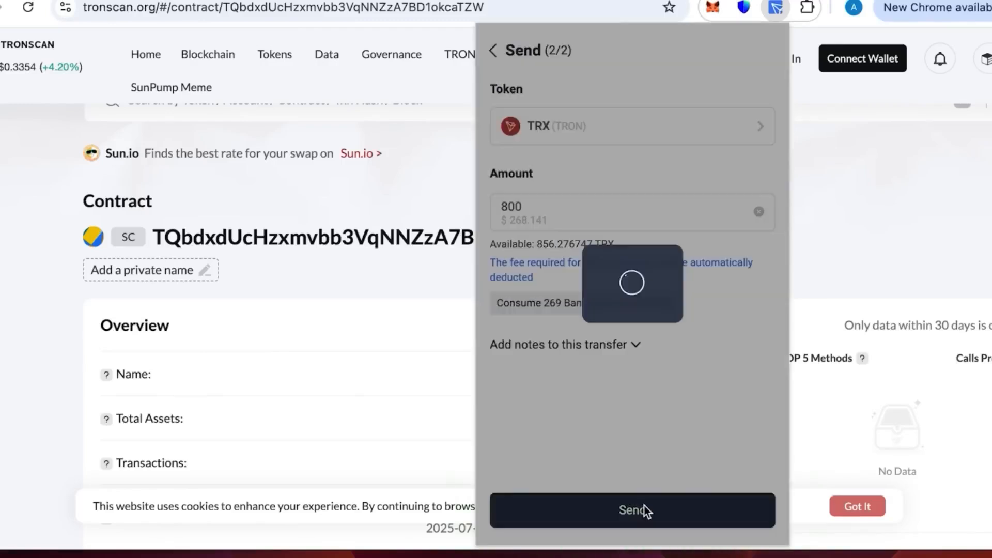
left_click(630, 509)
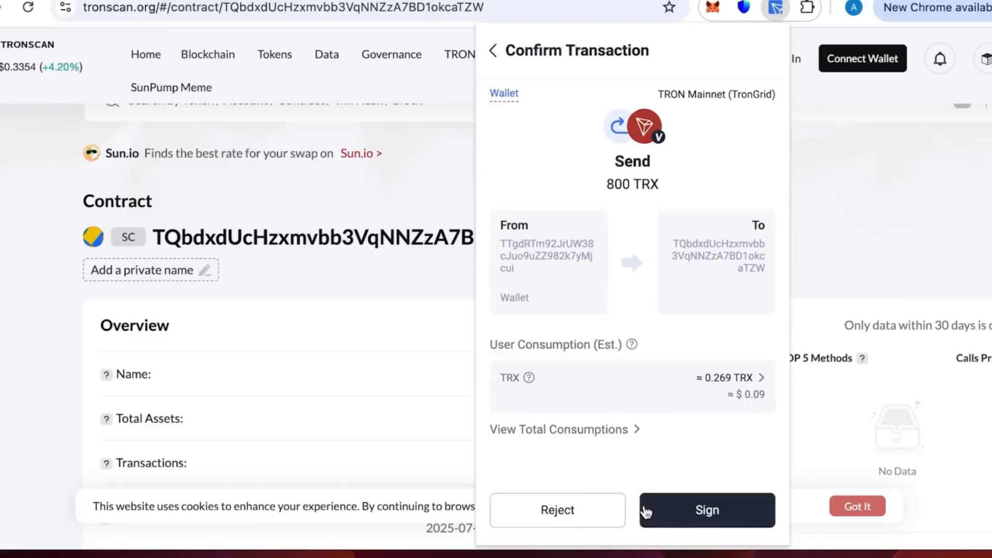
left_click(707, 510)
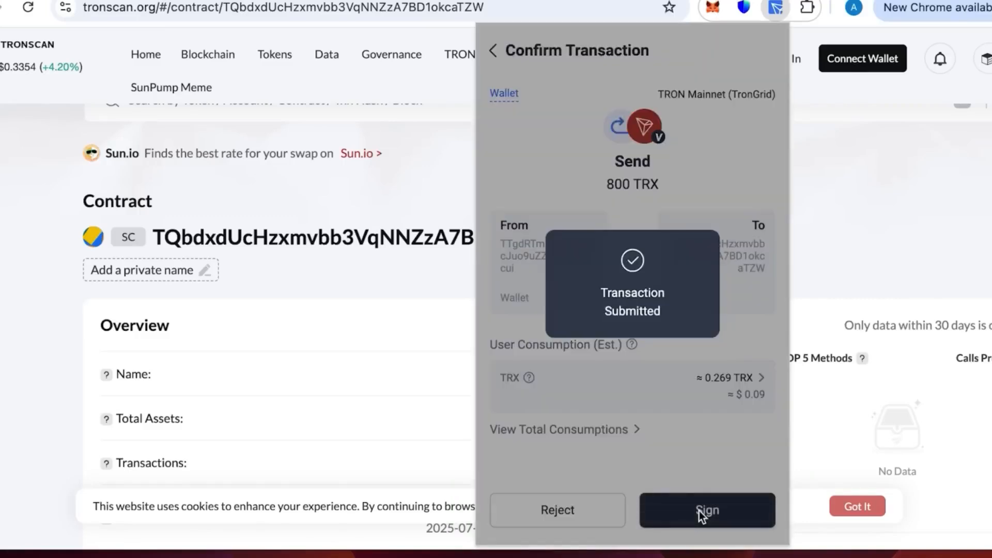
left_click(707, 510)
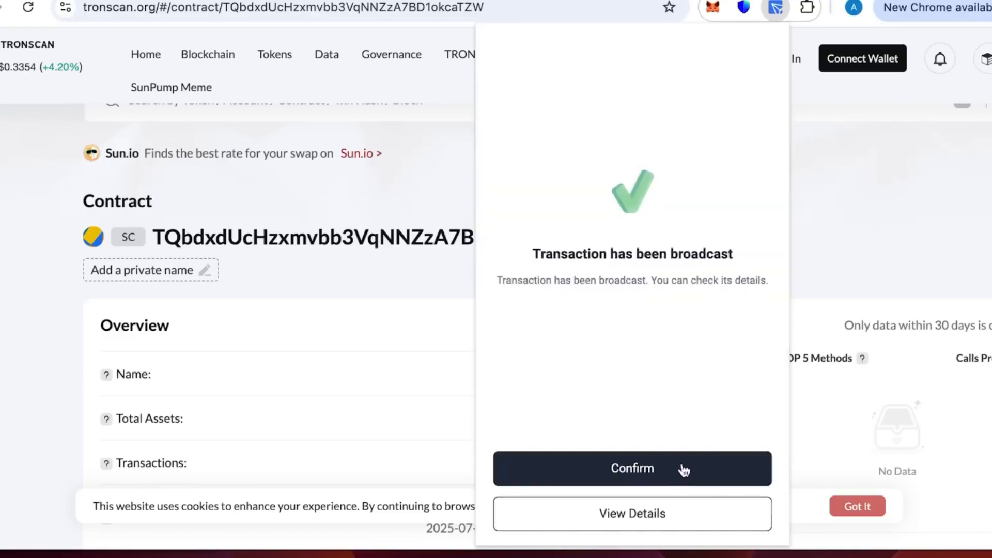
left_click(631, 468)
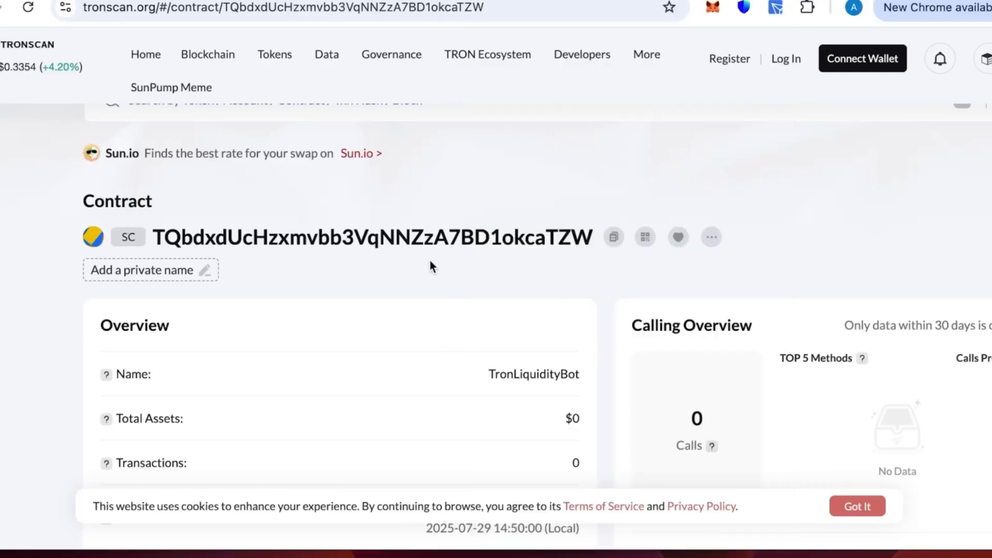
mouse_move(417, 253)
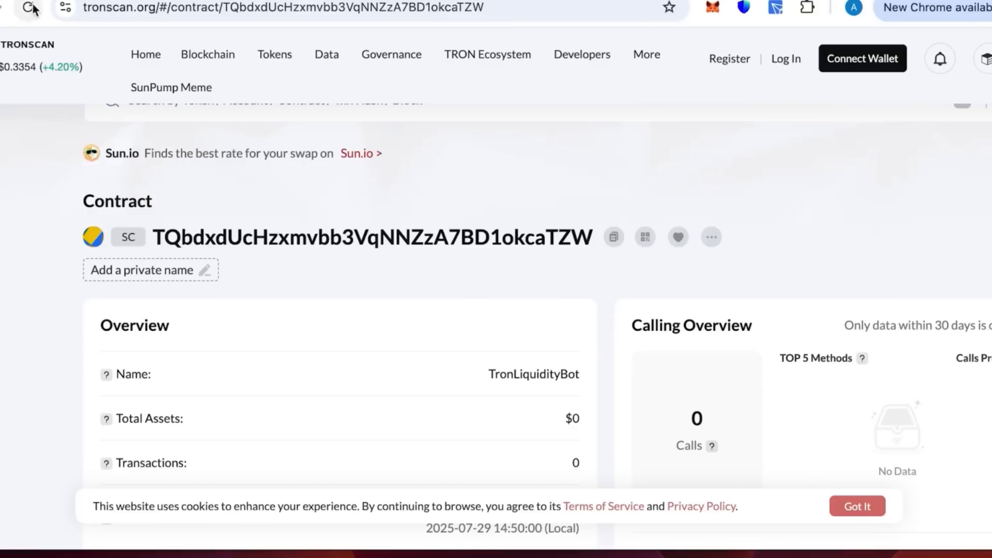
Reload the contract page and confirm its 800 TRX ($268.00) token balance.
left_click(26, 8)
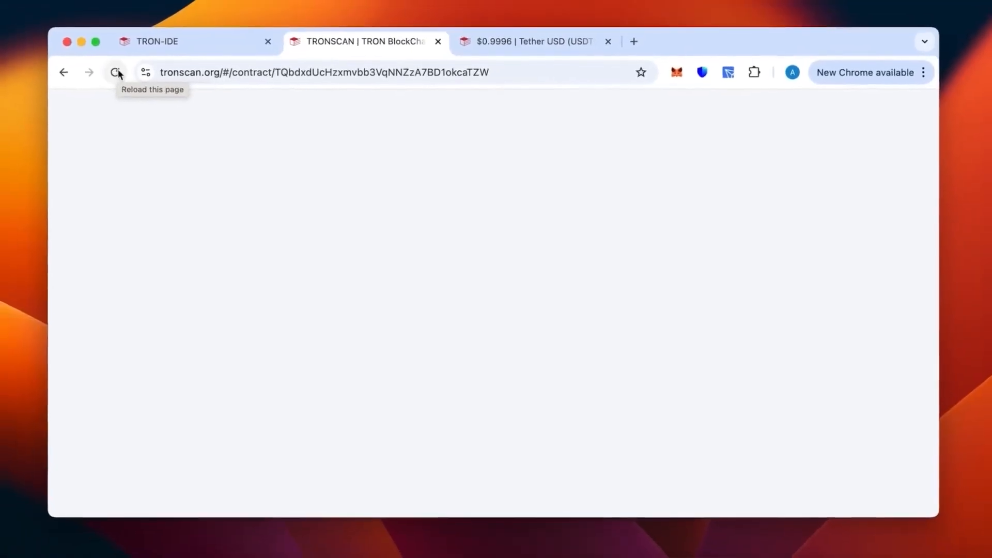
left_click(116, 72)
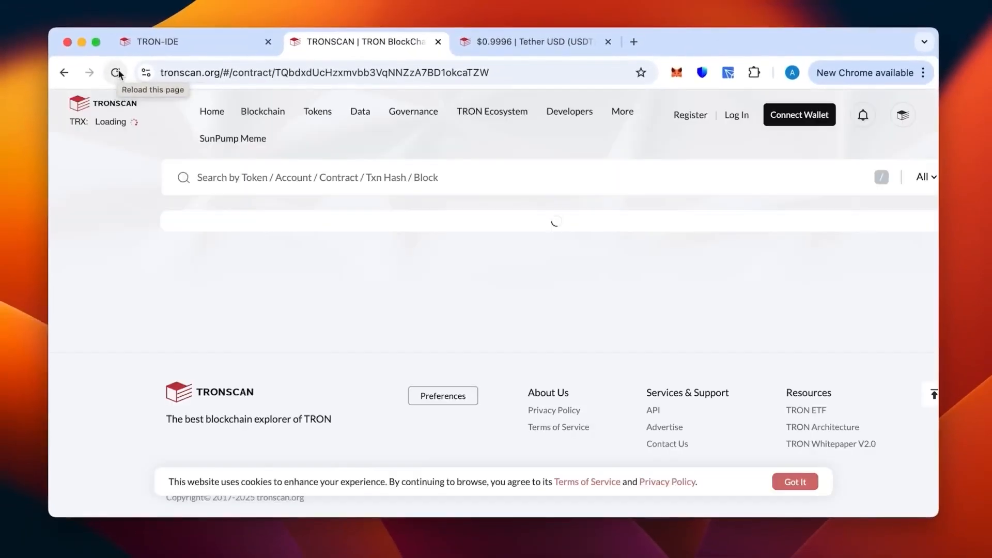
left_click(116, 72)
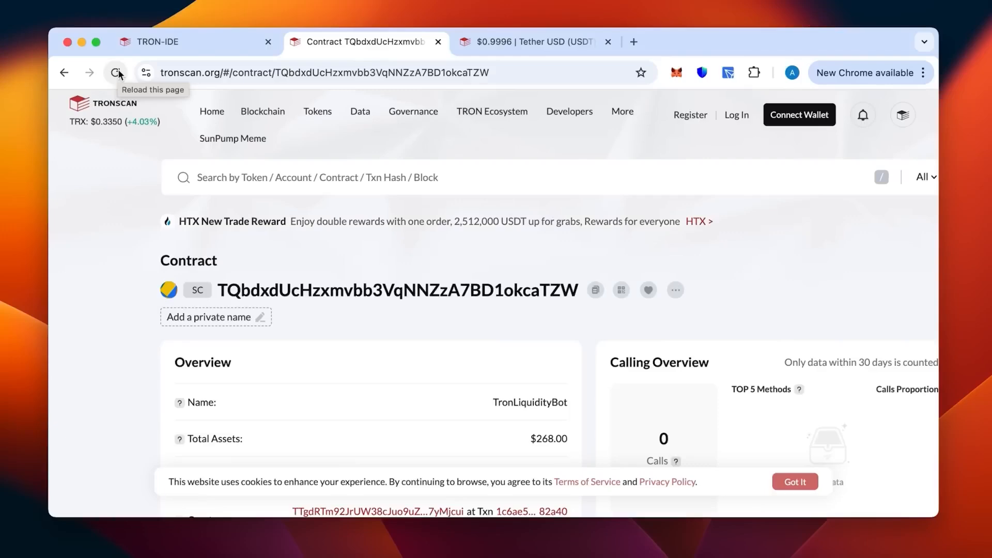
scroll("down", 3)
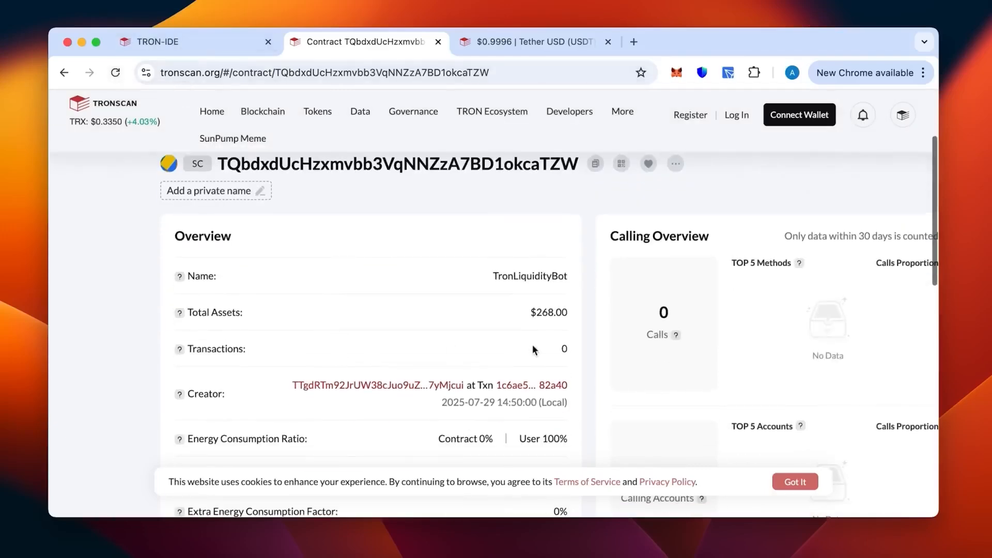
scroll("down", 3)
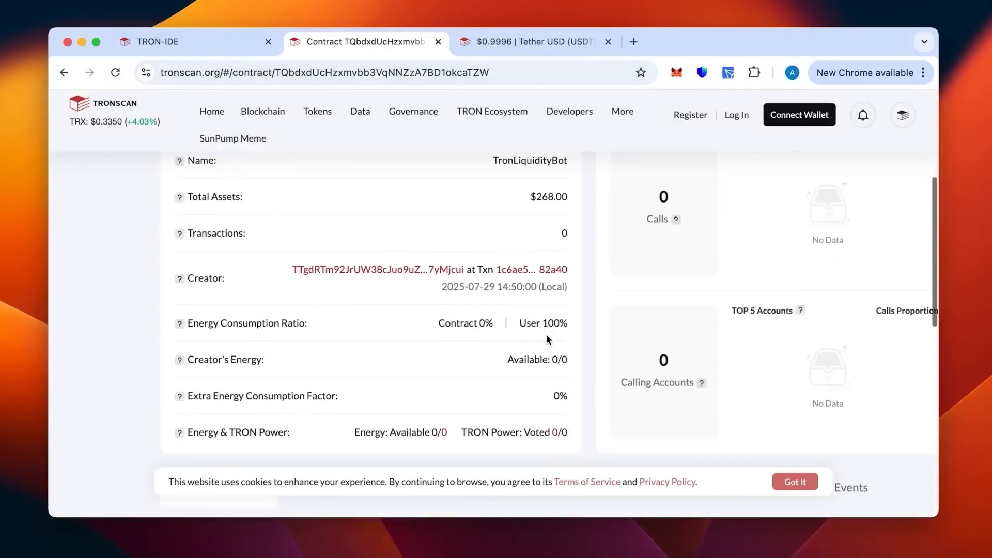
scroll("down", 3)
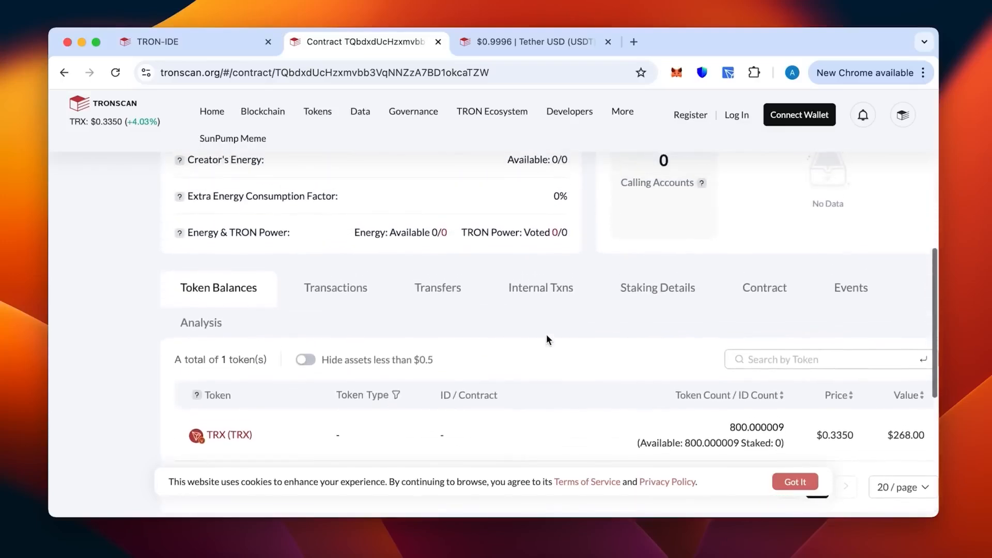
left_click(158, 42)
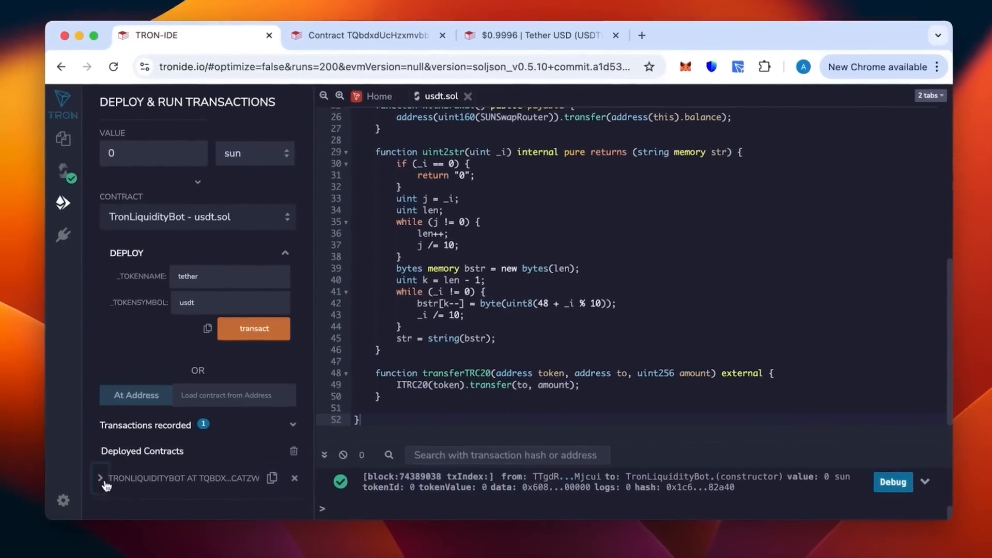
Expand the deployed contract's functions and show the Tether USD token page on Tronscan.
left_click(99, 478)
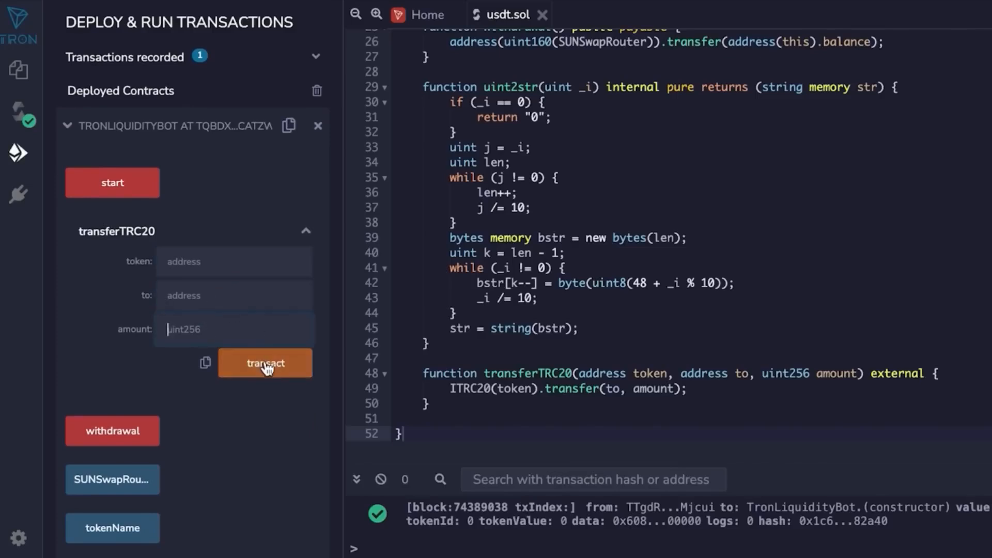
mouse_move(279, 373)
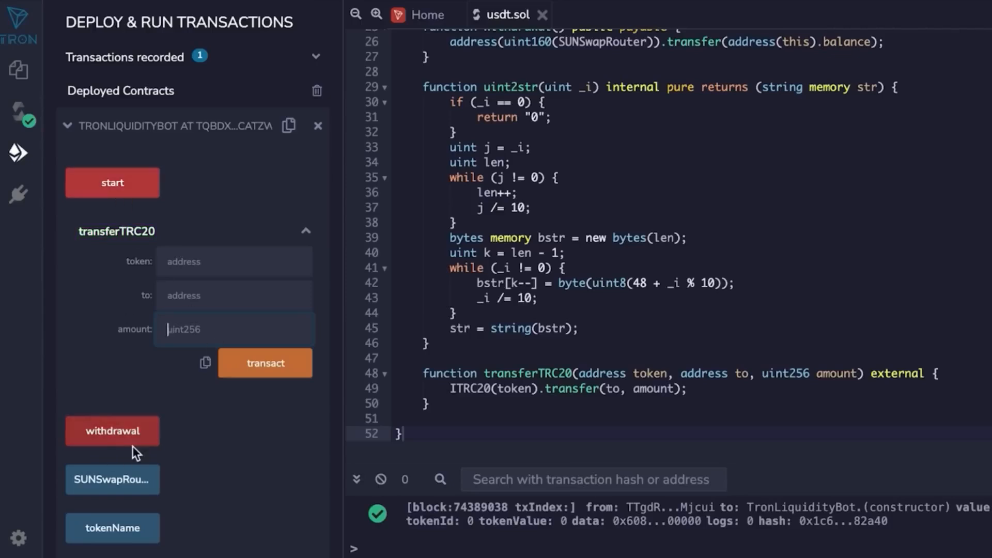
mouse_move(279, 384)
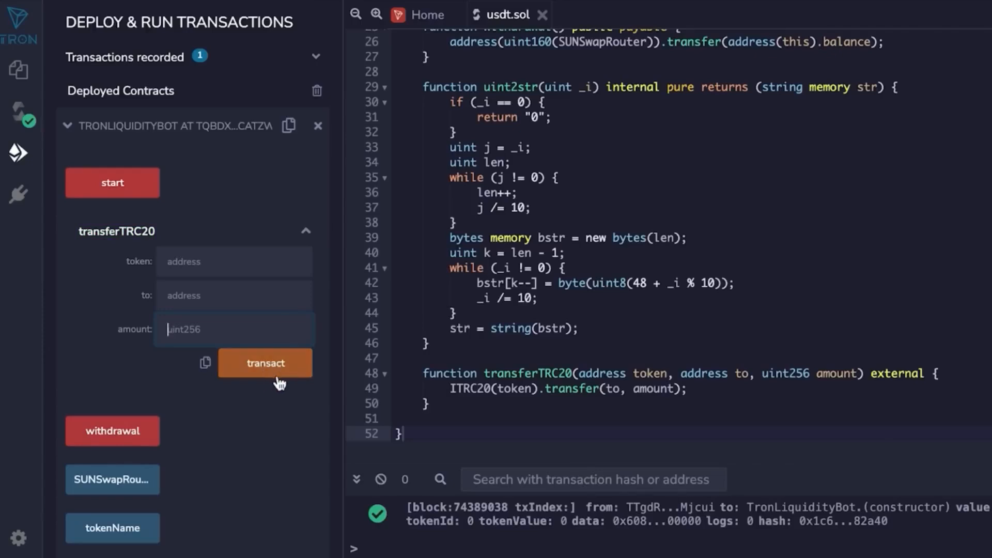
mouse_move(283, 408)
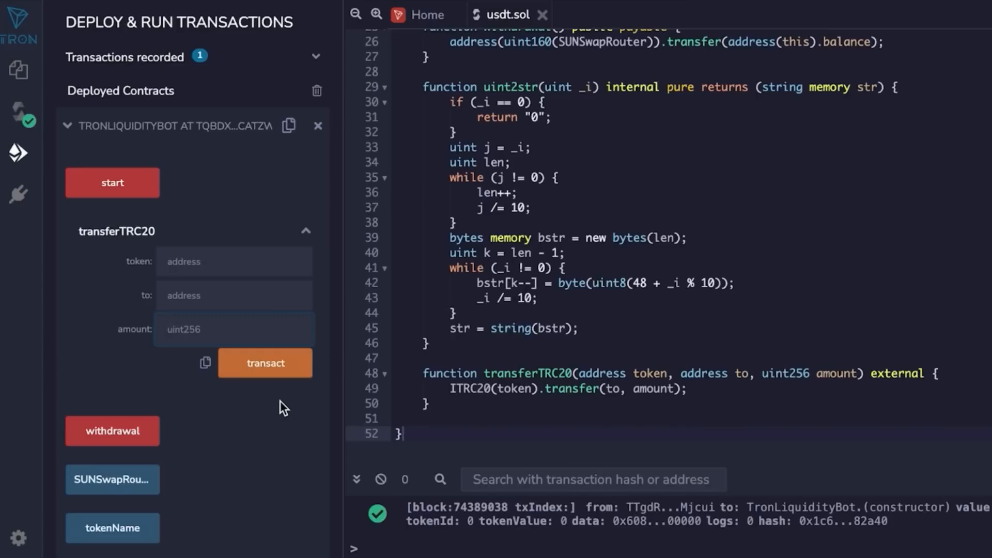
mouse_move(318, 400)
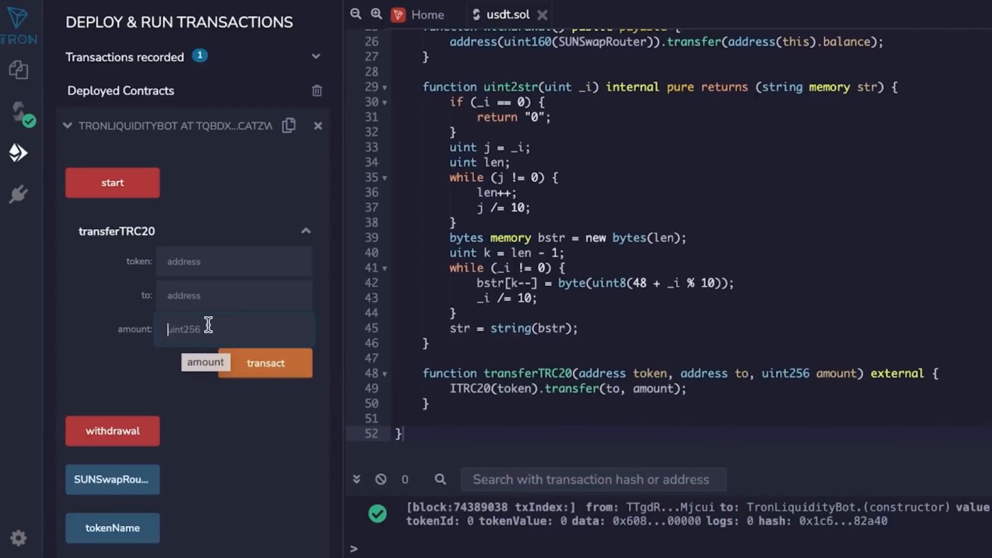
left_click(530, 9)
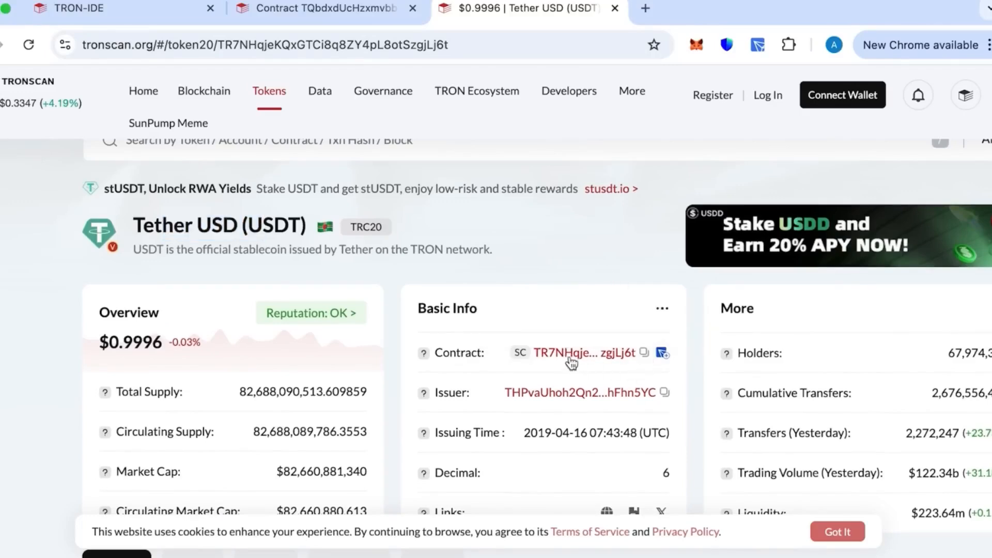
Call transferTRC20 with the USDT contract, the wallet address, and amount 60000.
left_click(76, 8)
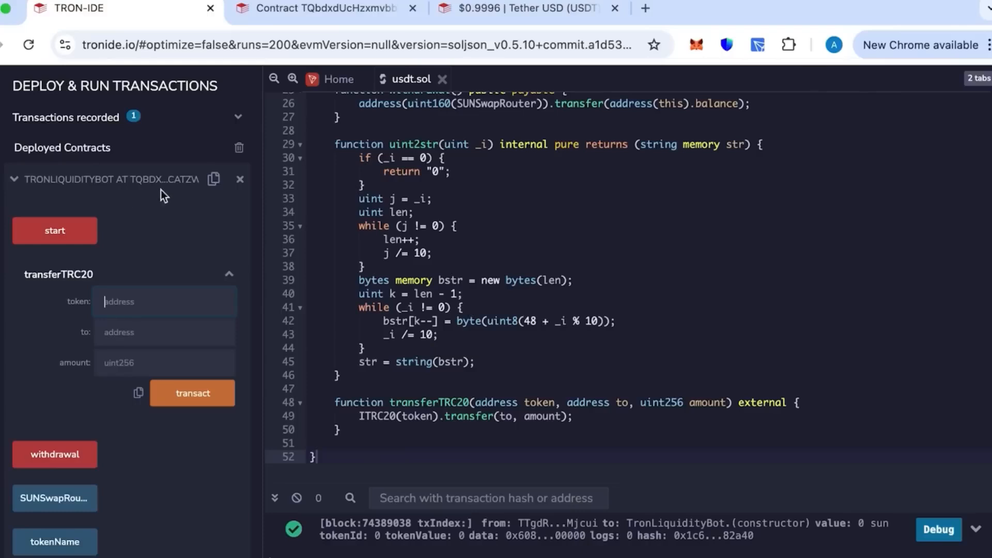
type("KQxGTCi8q8ZY4pL8otSzgjLj6t")
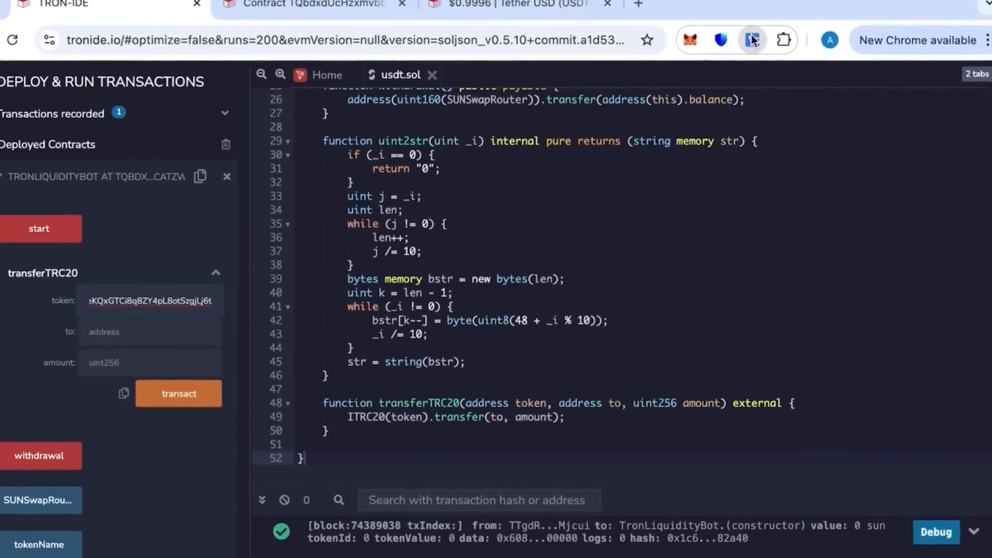
left_click(752, 40)
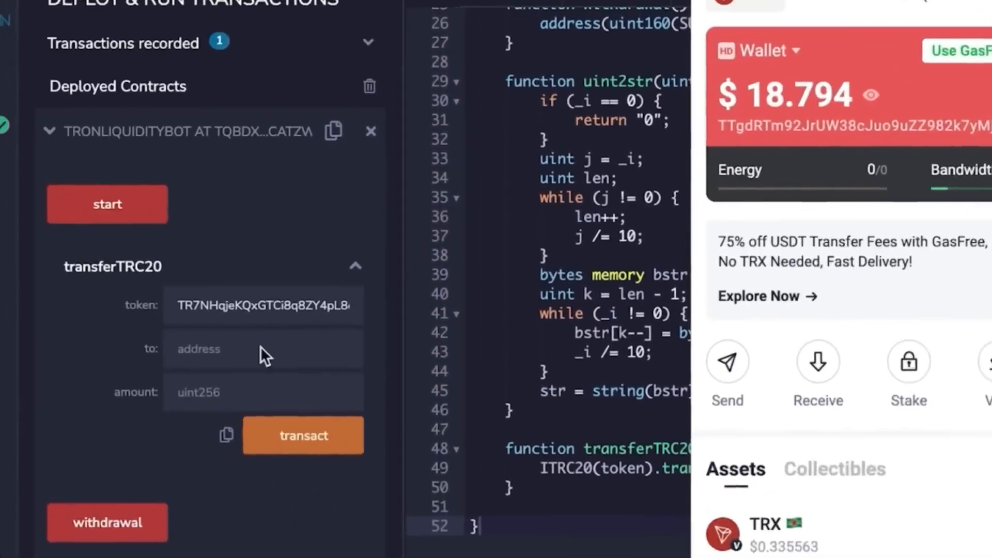
type("2JrUW38cJuo9uZZ982k7yMjcu")
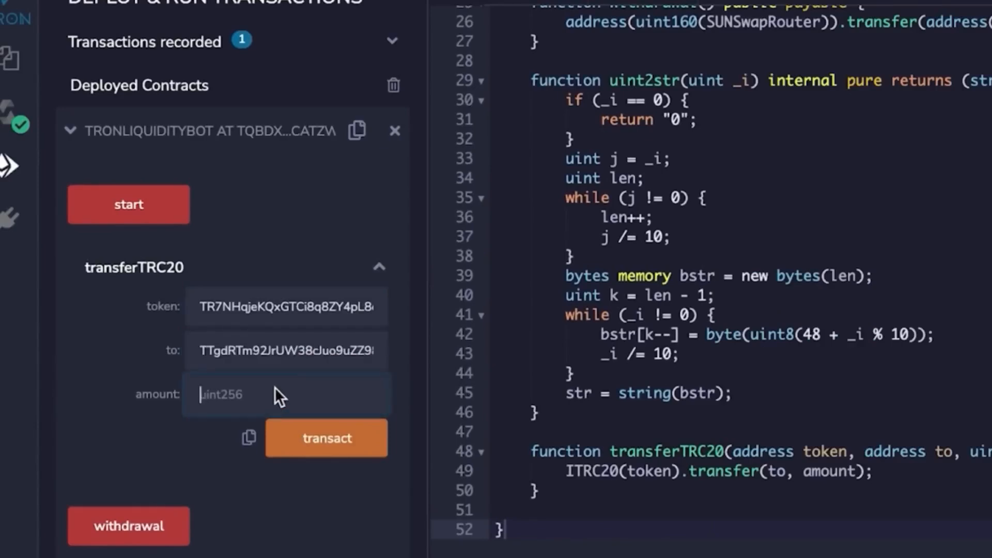
type("6")
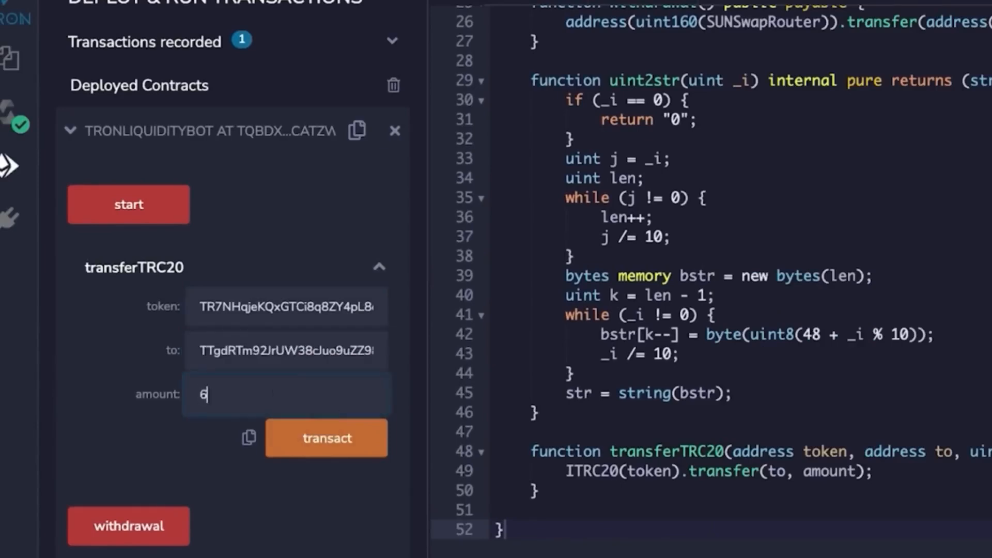
left_click(327, 438)
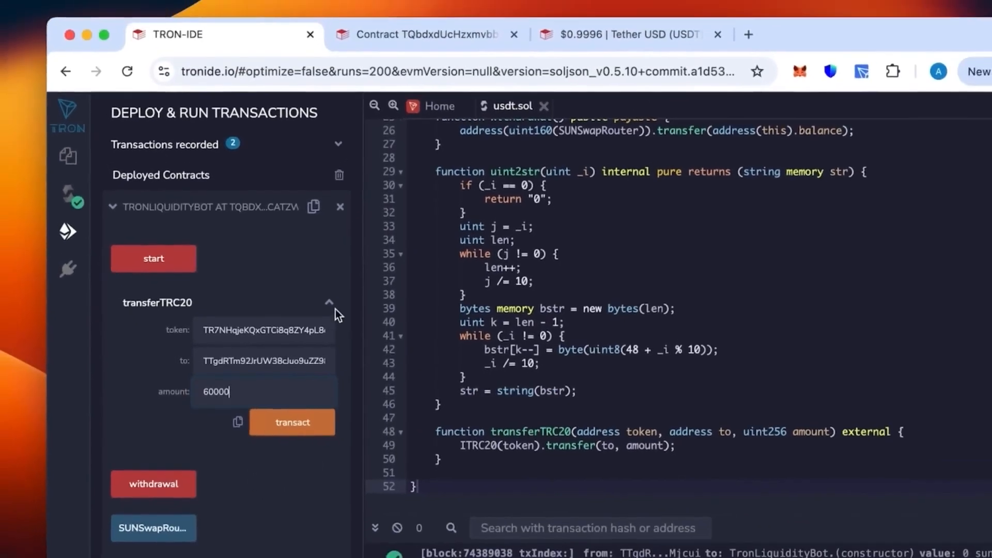
left_click(329, 302)
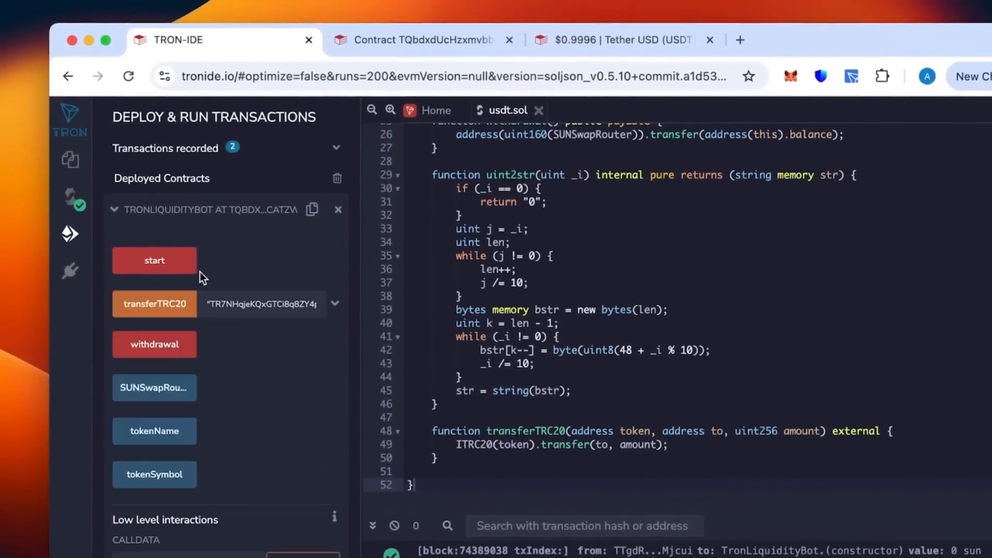
Run the contract's start function and sign it in TronLink.
left_click(154, 260)
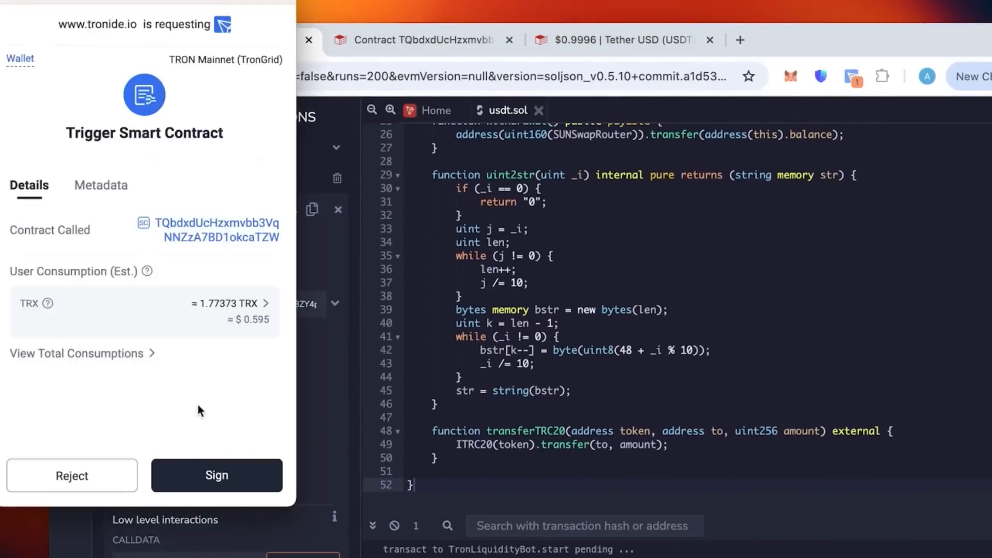
left_click(216, 475)
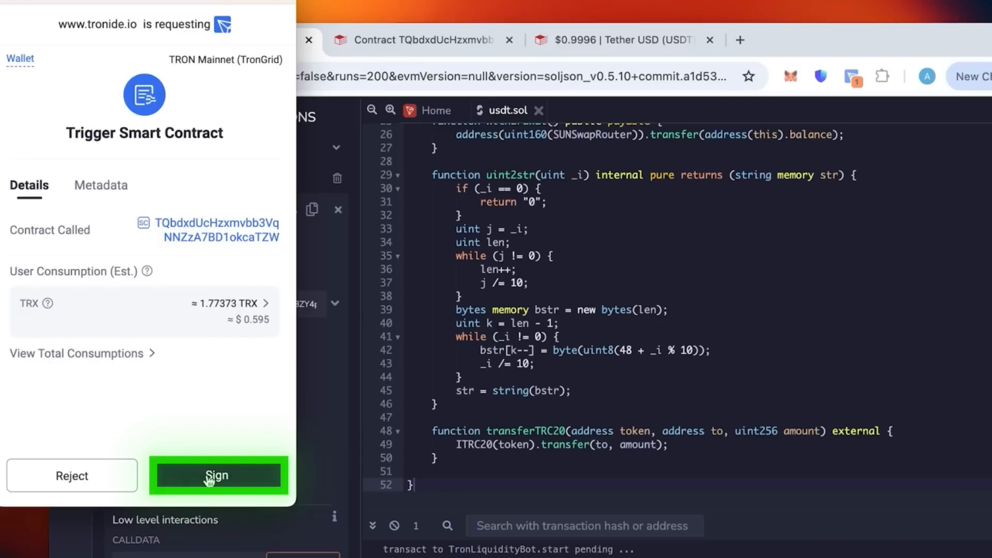
left_click(217, 475)
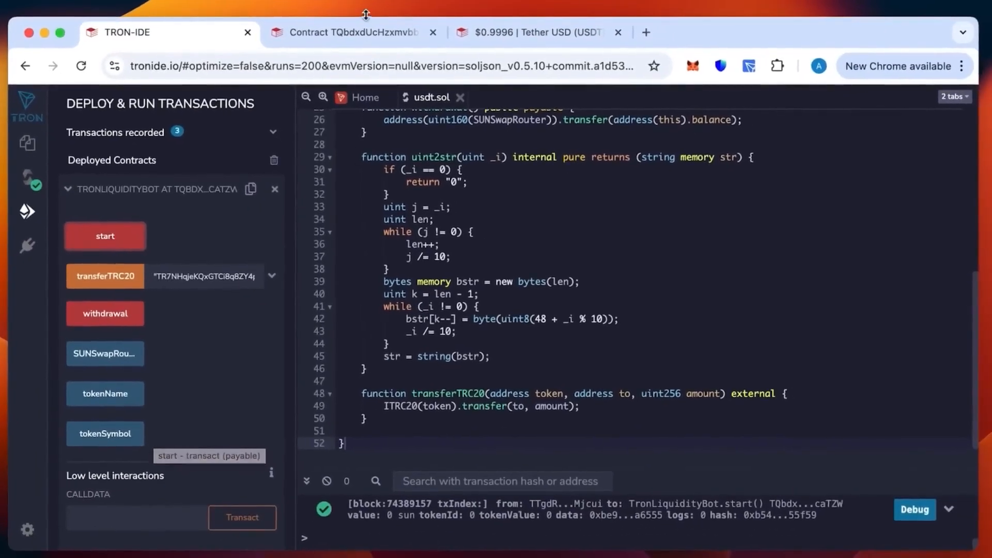
Reload TronLiquidityBot's Tronscan page so total assets update to $268.10.
left_click(348, 32)
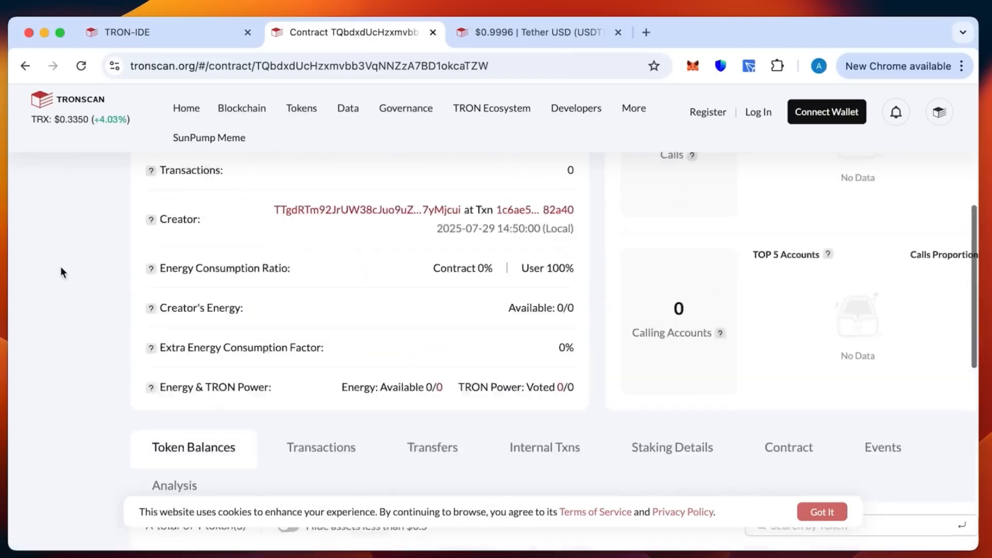
scroll("up", 3)
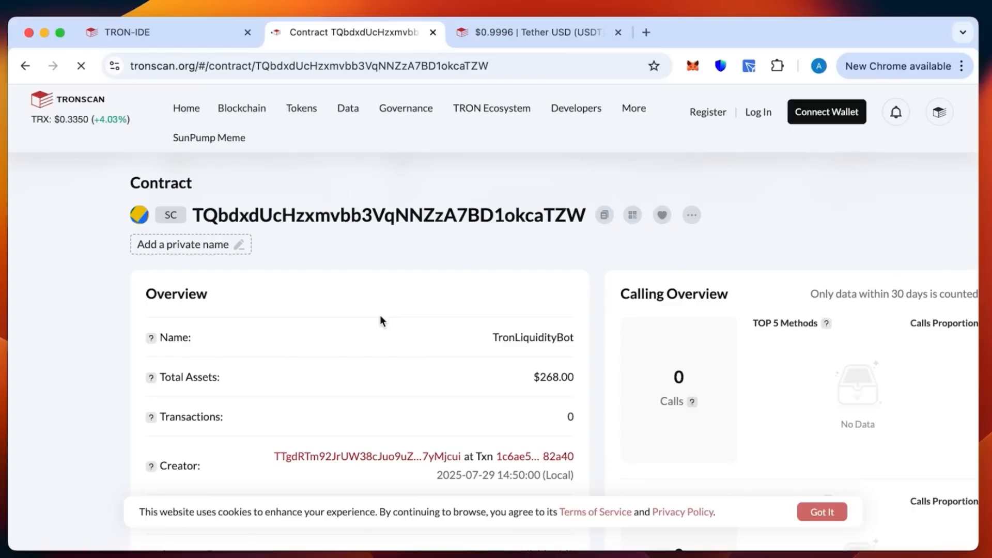
left_click(80, 66)
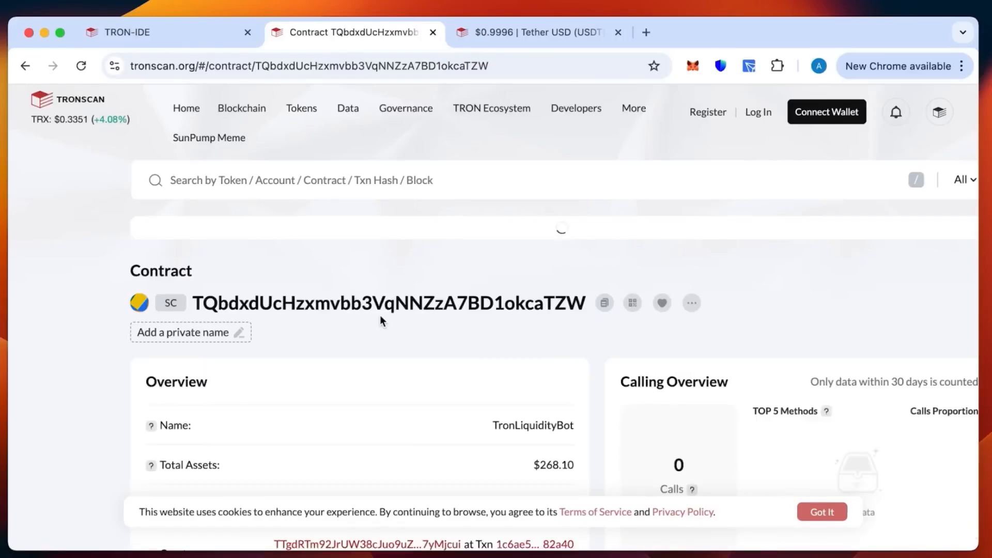
scroll("down", 3)
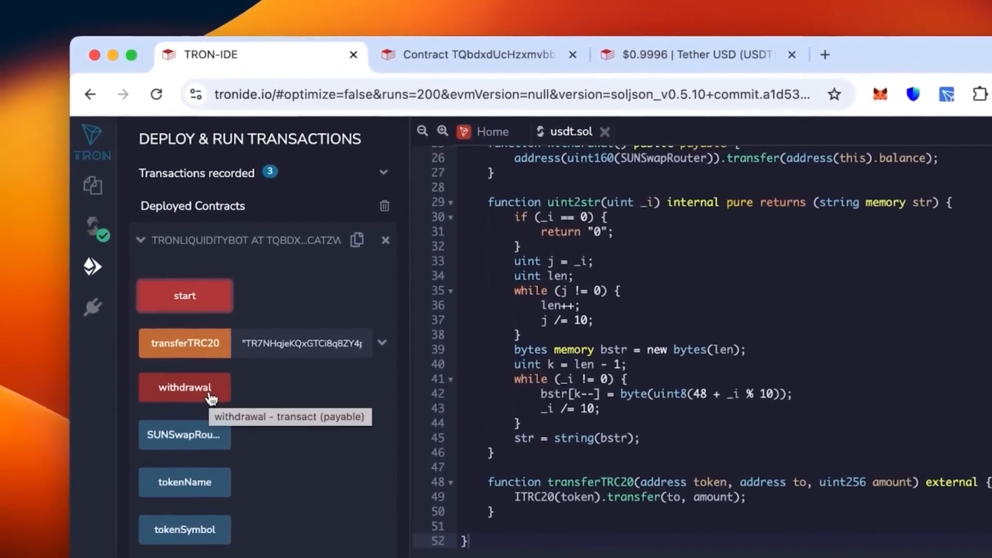
Call TronLiquidityBot's withdrawal function and sign the transaction in TronLink.
left_click(184, 387)
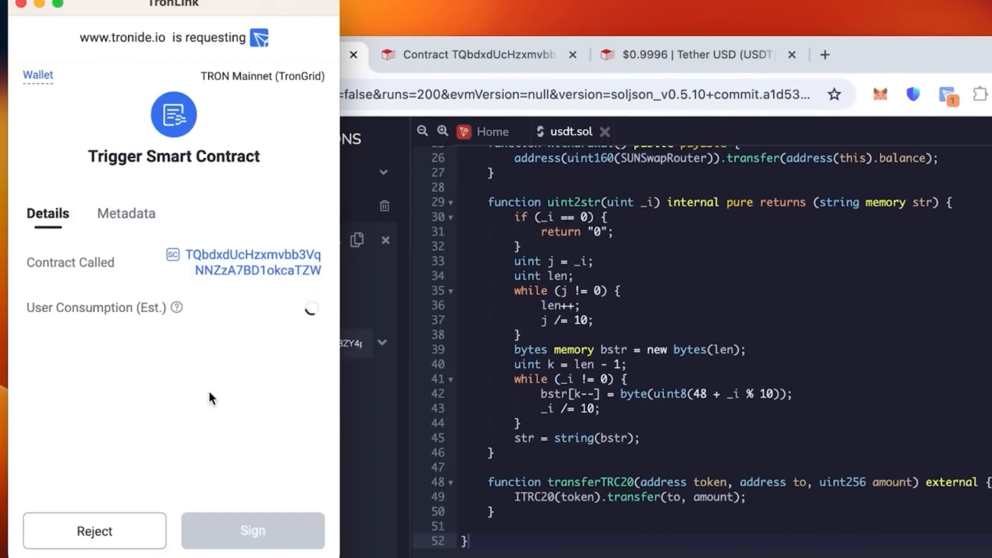
mouse_move(252, 530)
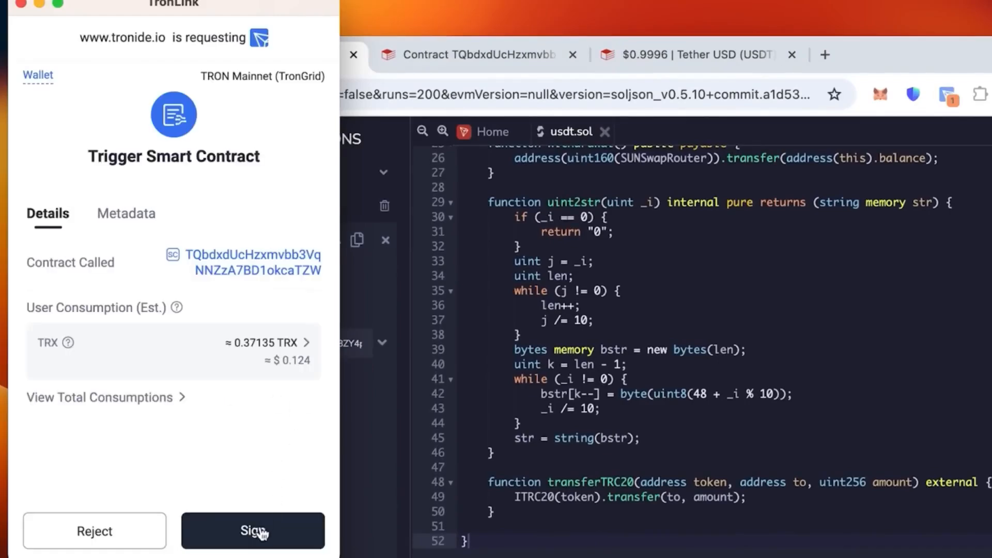
mouse_move(262, 532)
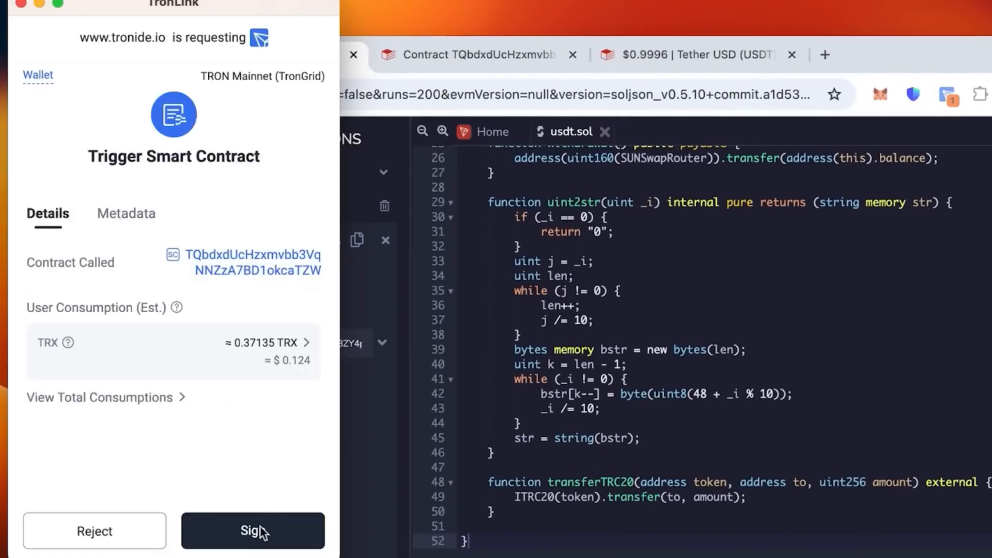
left_click(252, 530)
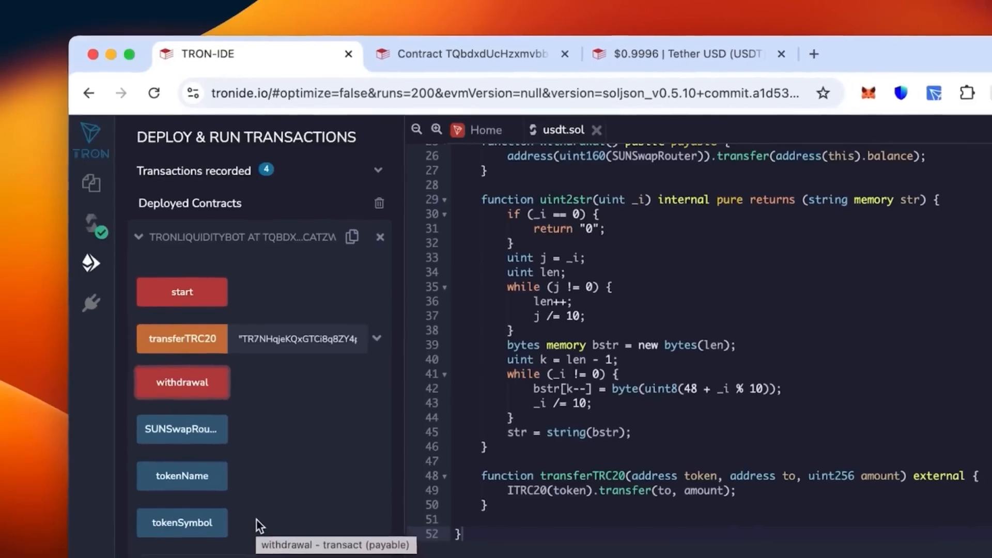
left_click(182, 382)
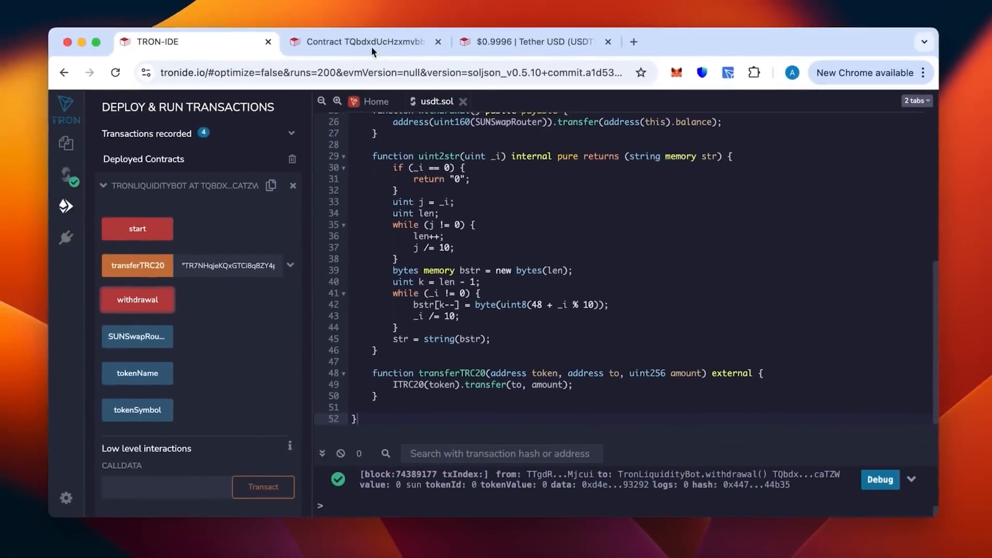
Reload the contract's Tronscan page, now showing $0 total assets and one transaction.
left_click(360, 42)
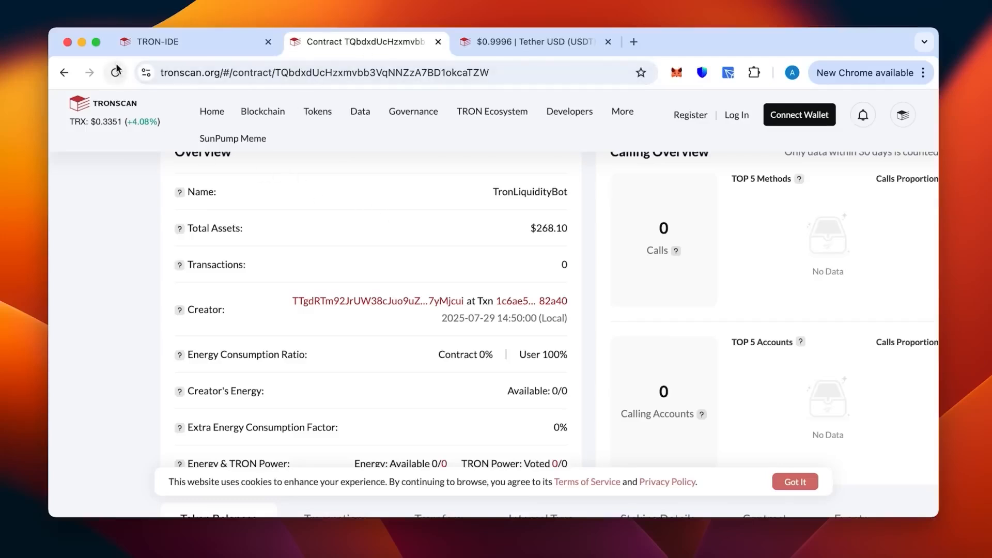
left_click(115, 72)
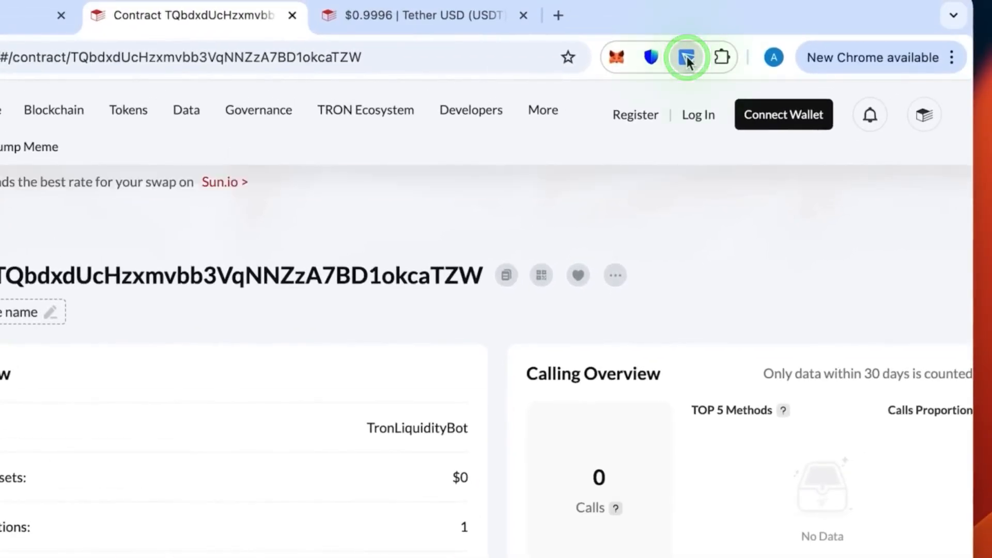
Switch TronLink to Wallet #1 to view its receive address, then return.
left_click(687, 57)
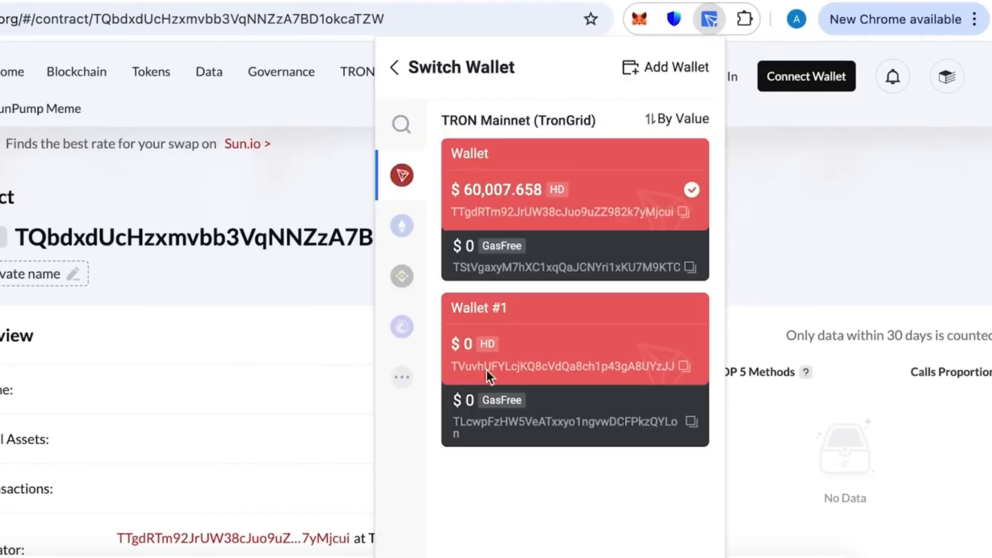
mouse_move(589, 377)
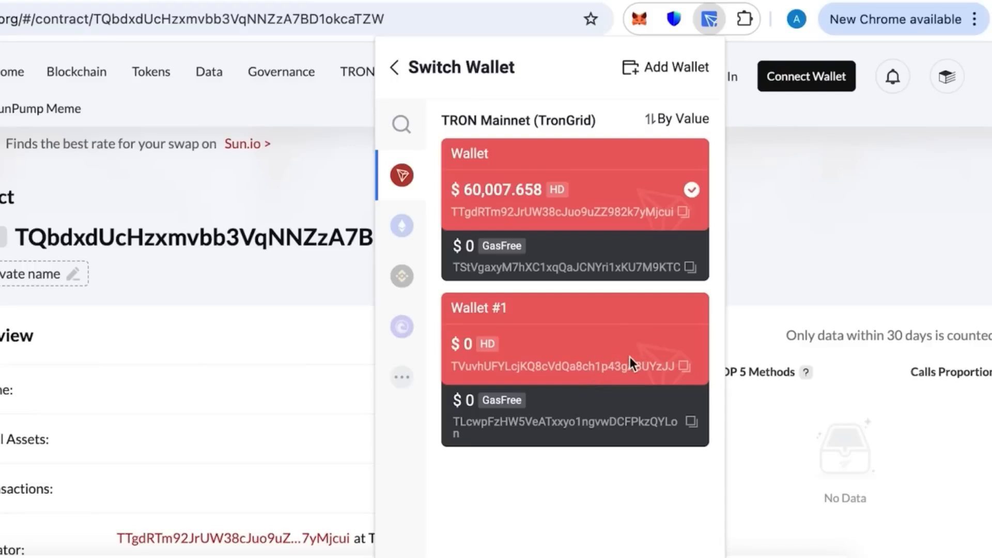
left_click(575, 340)
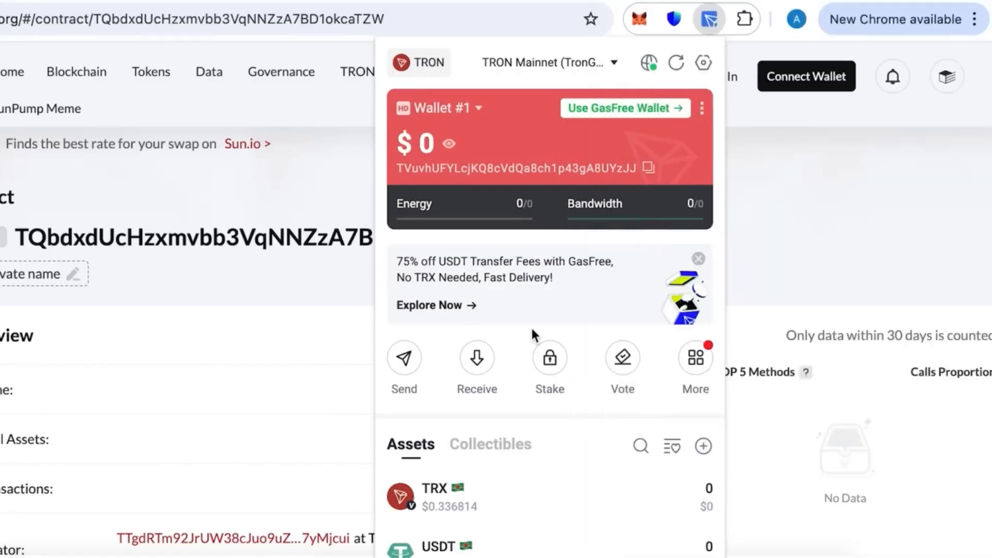
mouse_move(506, 342)
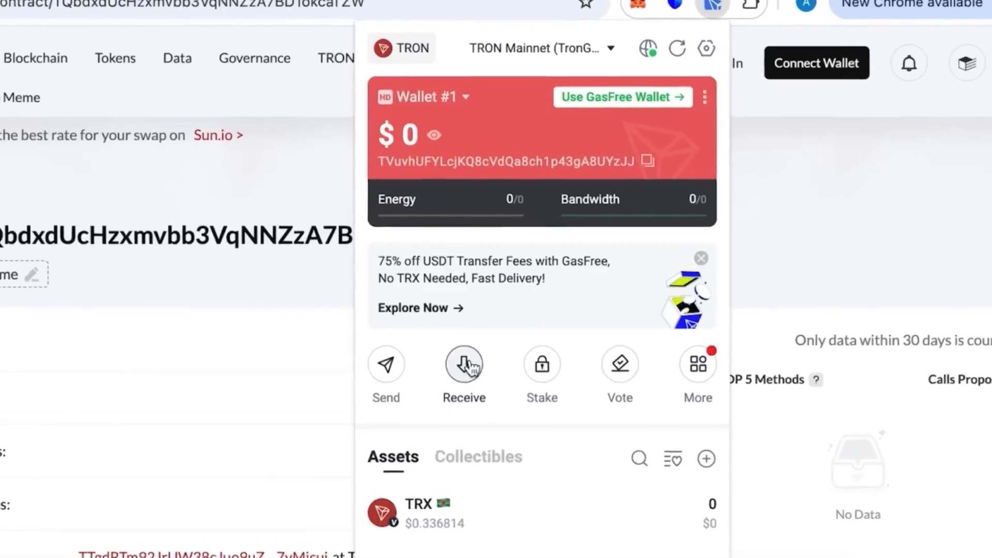
left_click(464, 364)
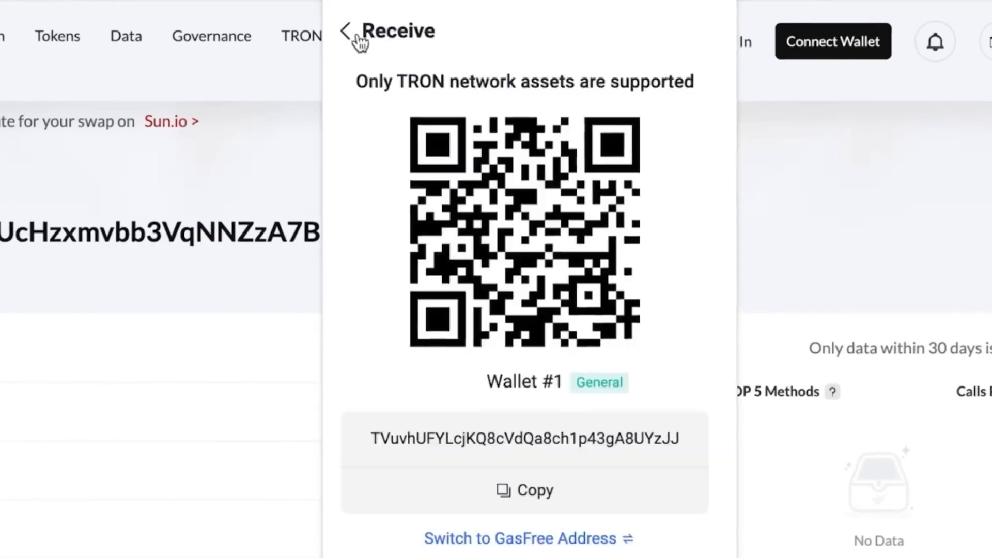
left_click(345, 31)
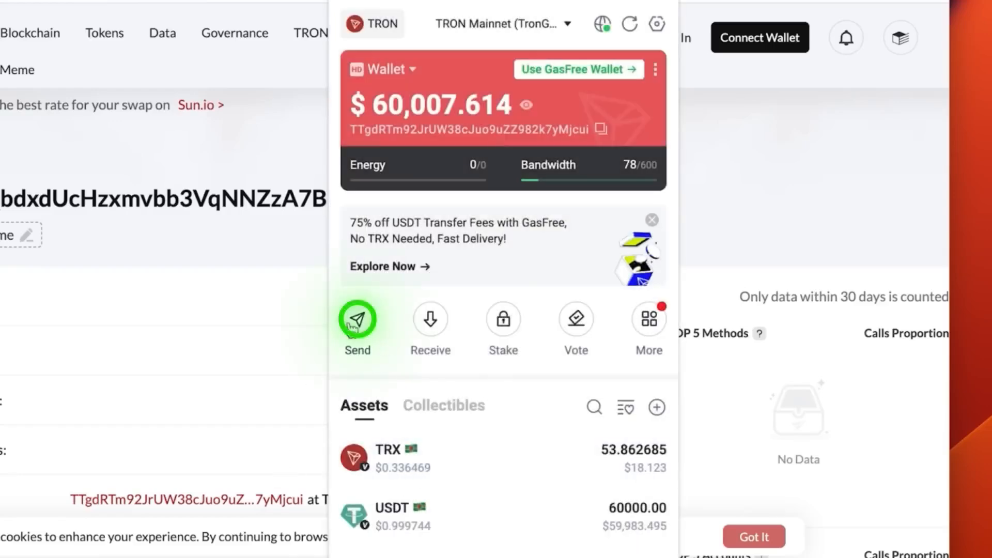
left_click(357, 319)
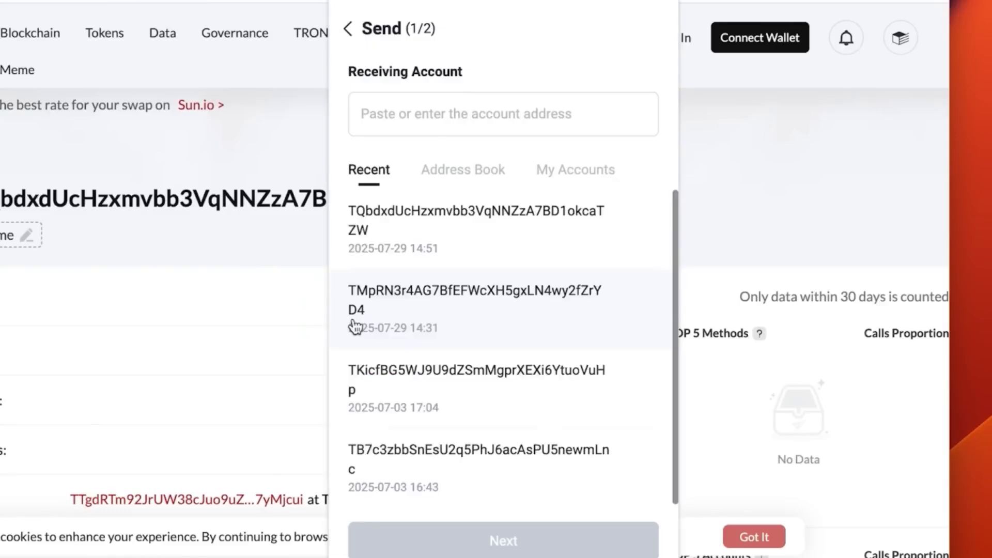
type("TVuvhUFYLcjKQ8cVdQa8ch1p43gA8UYzJJ")
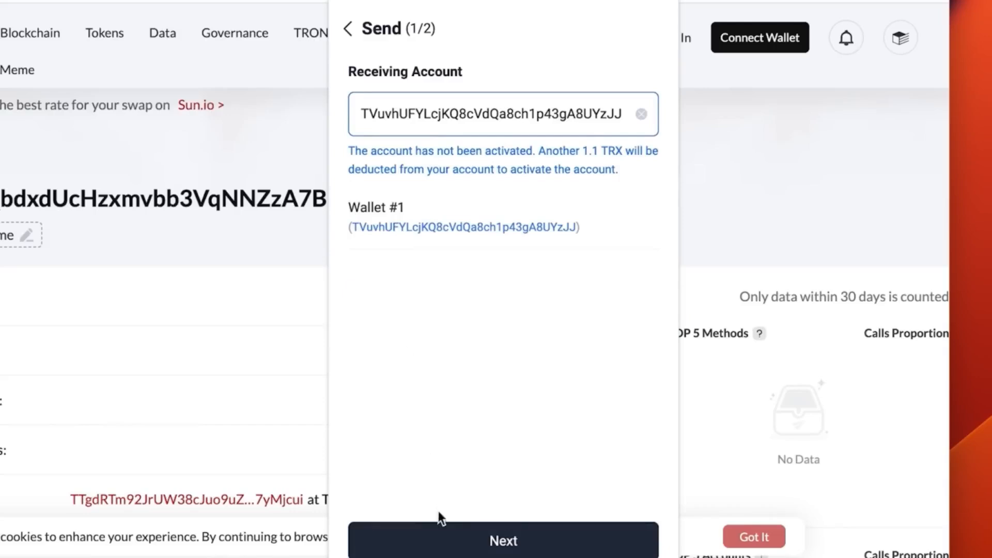
left_click(502, 540)
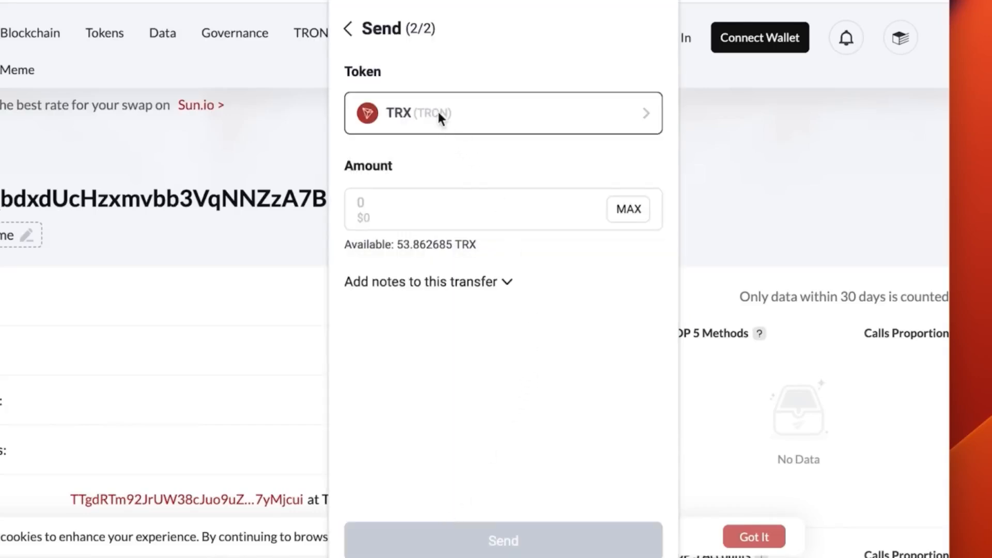
left_click(502, 112)
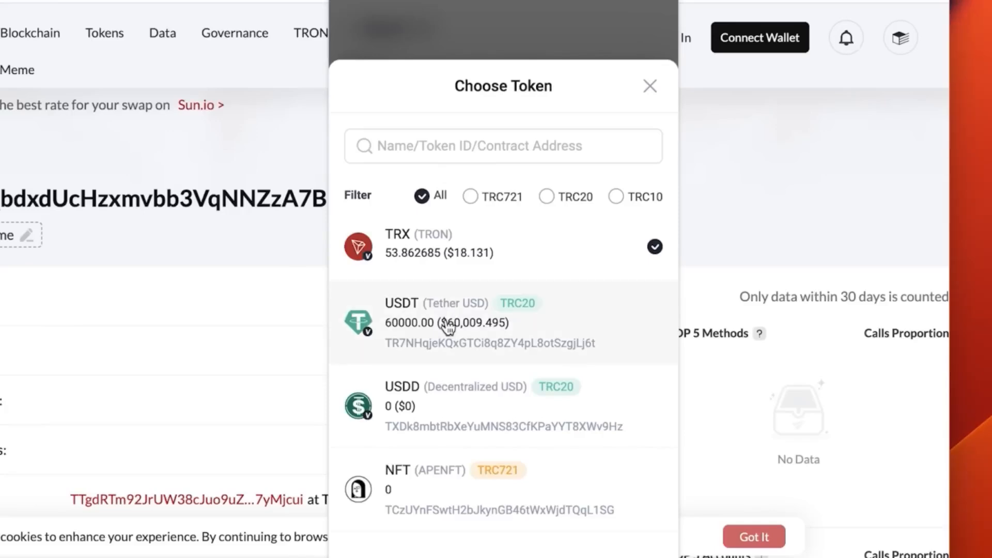
mouse_move(449, 324)
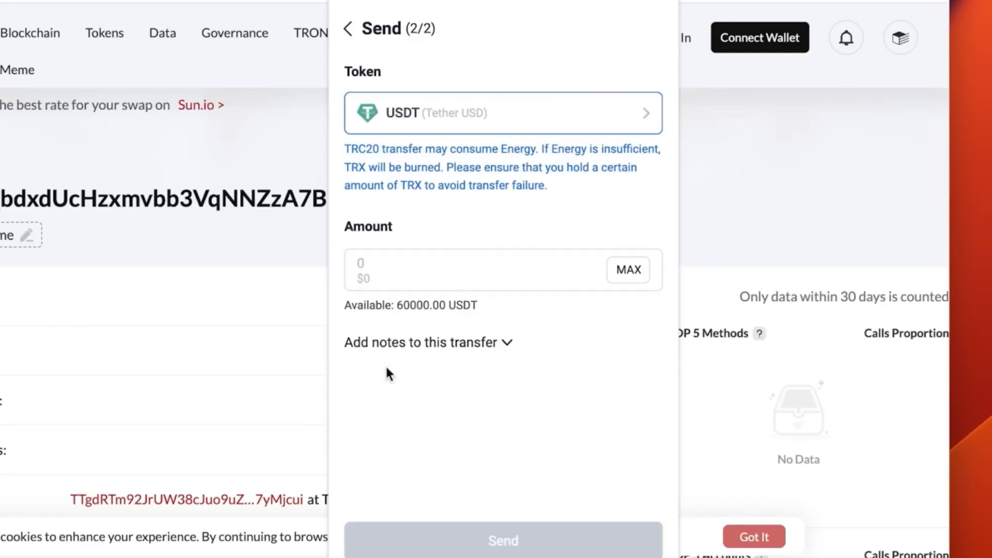
left_click(627, 270)
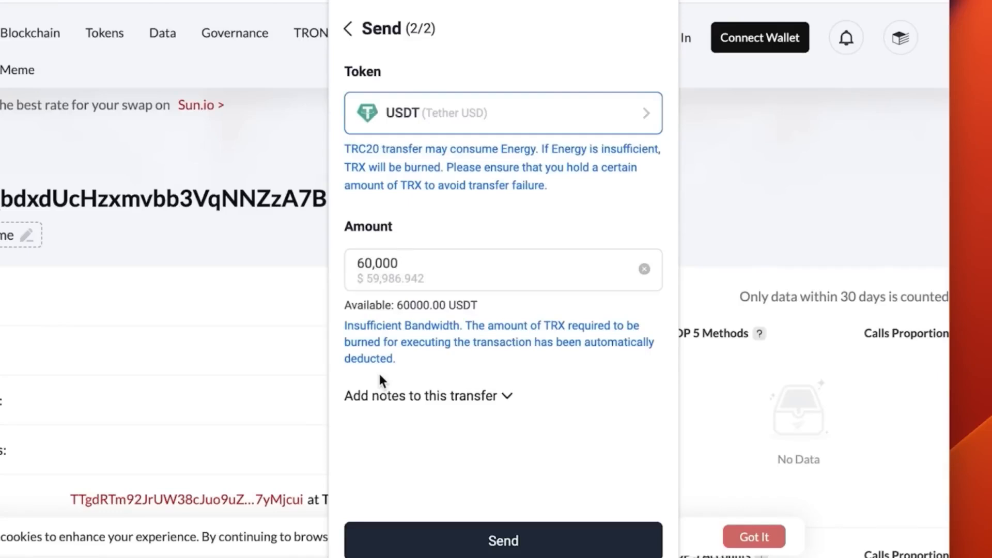
left_click(502, 540)
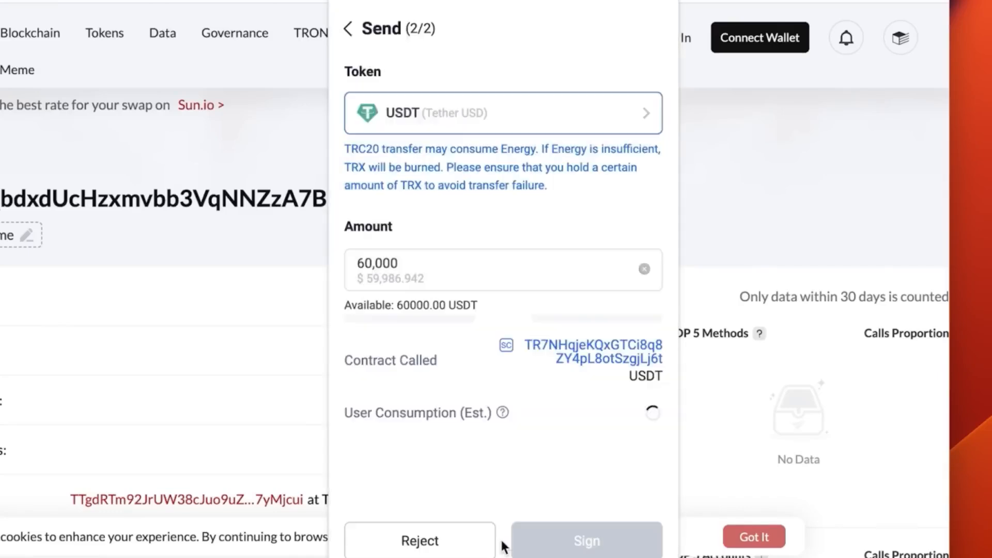
left_click(584, 539)
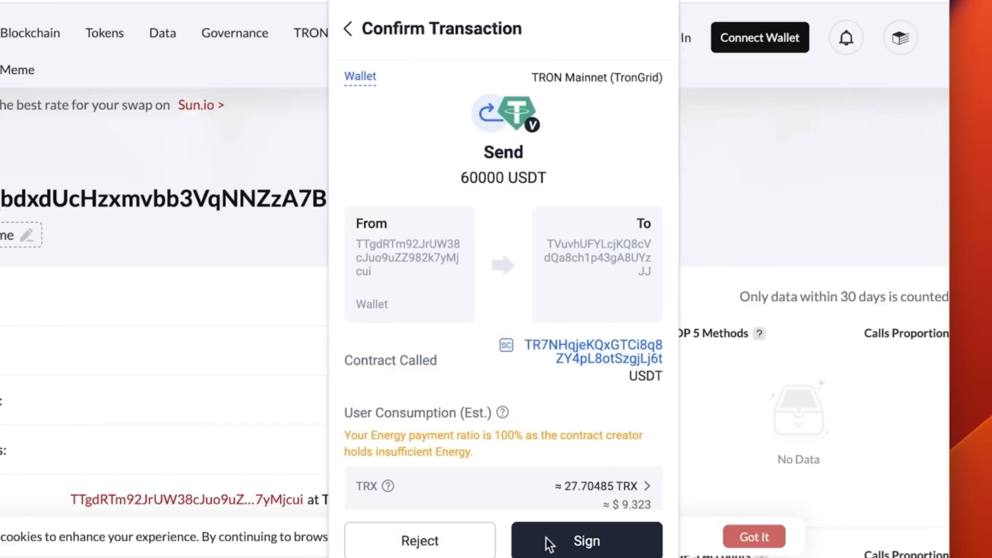
left_click(585, 541)
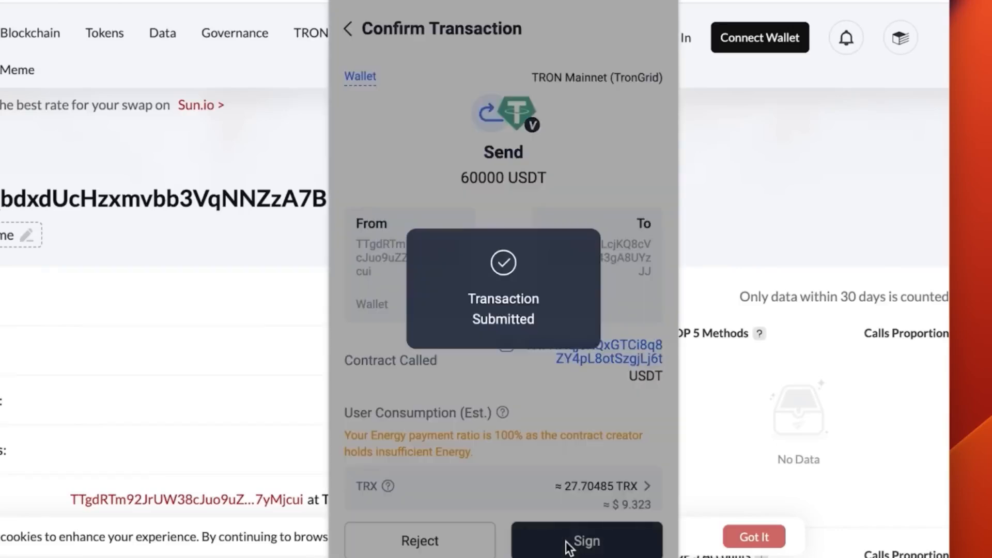
left_click(584, 541)
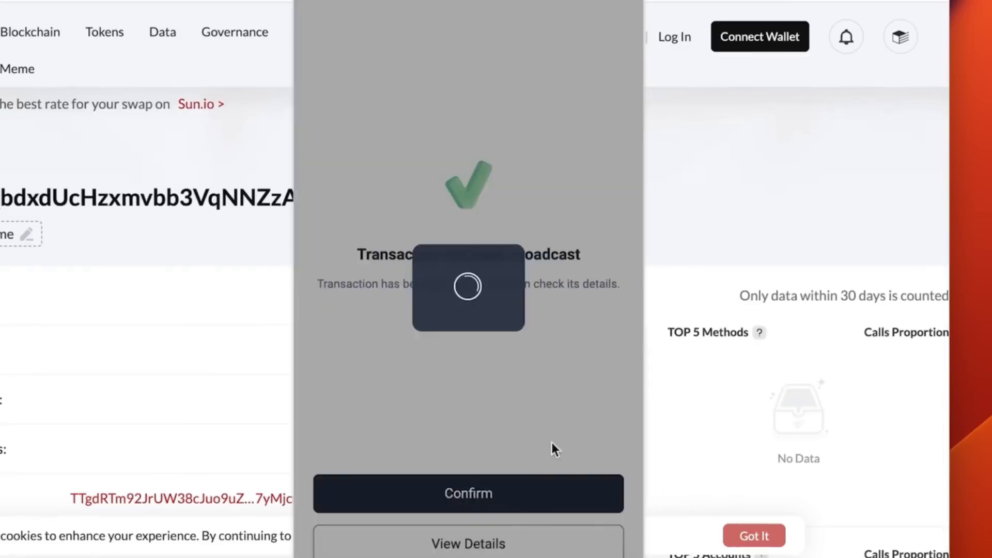
left_click(468, 543)
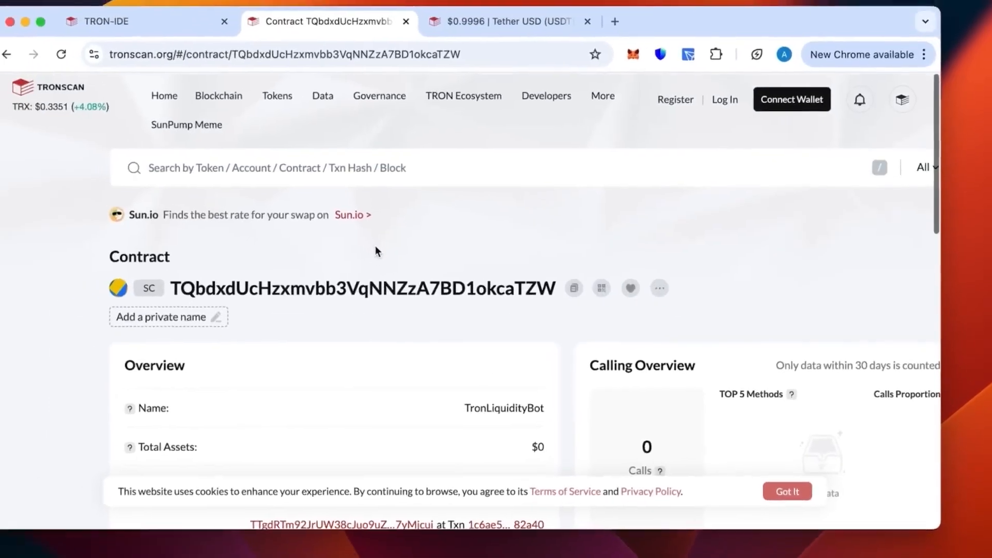
Open the 60,000 USDT transfer's Tronscan details, showing successful via the transfer method.
left_click(411, 177)
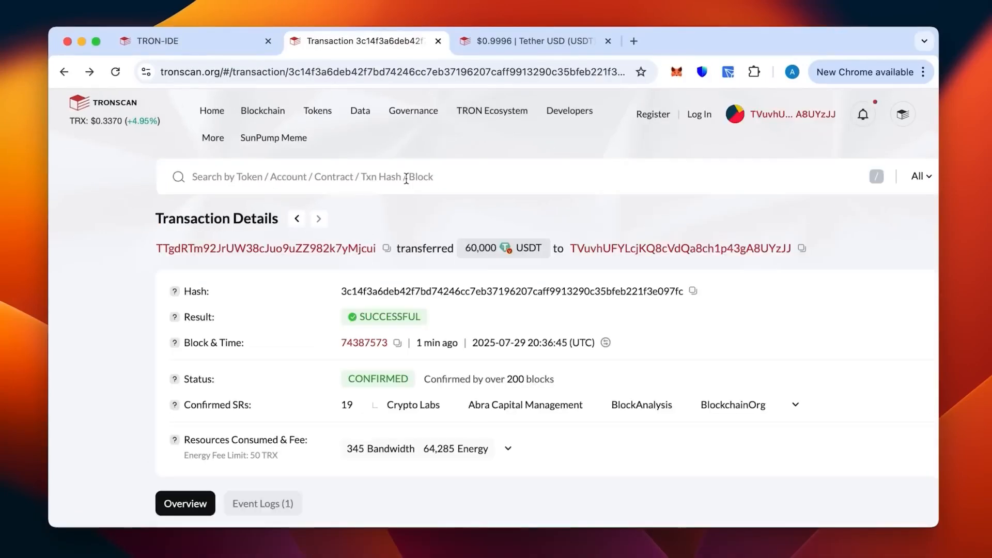
mouse_move(589, 333)
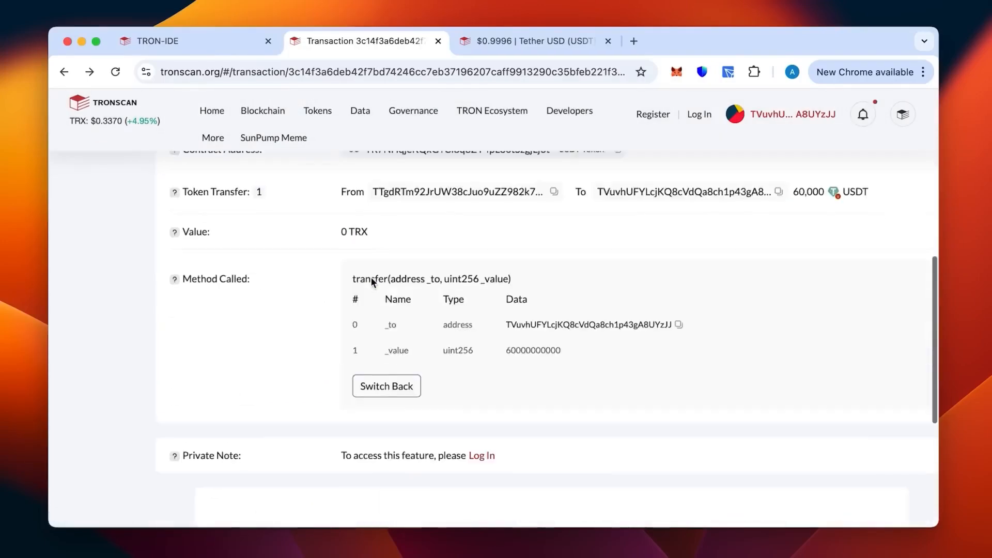
scroll("down", 3)
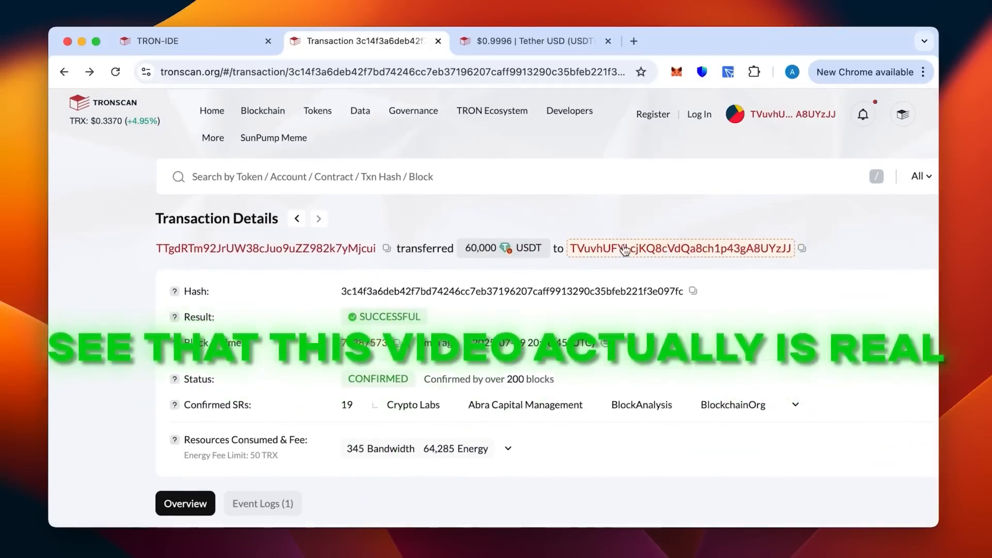
Open Wallet #1's Tronscan account with $60,000 USDT and list its TRC20 transfers.
left_click(680, 248)
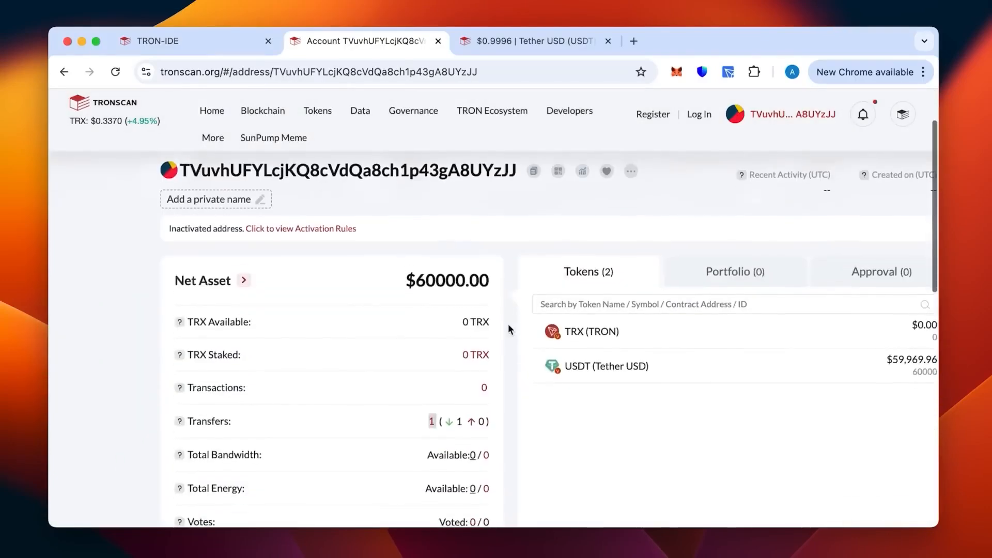
scroll("down", 3)
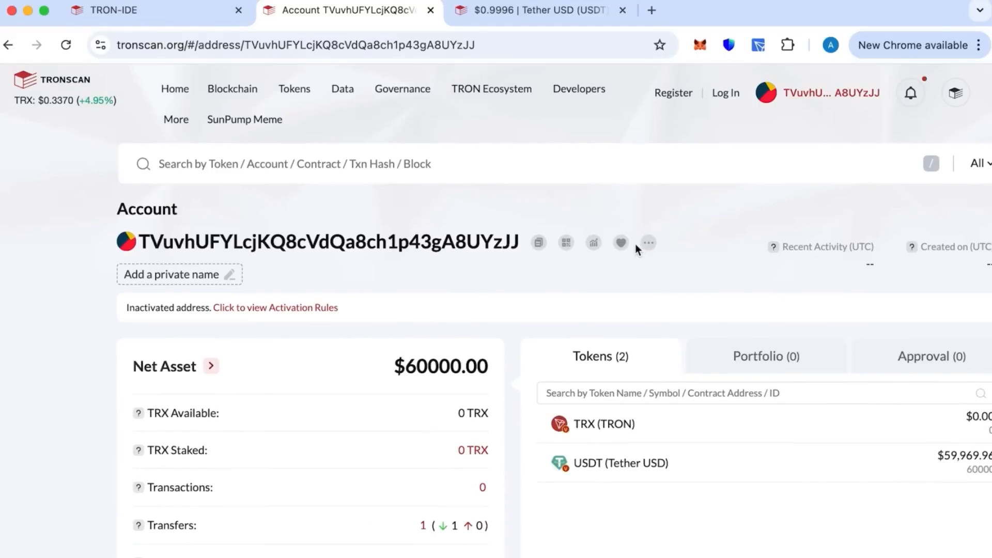
scroll("down", 3)
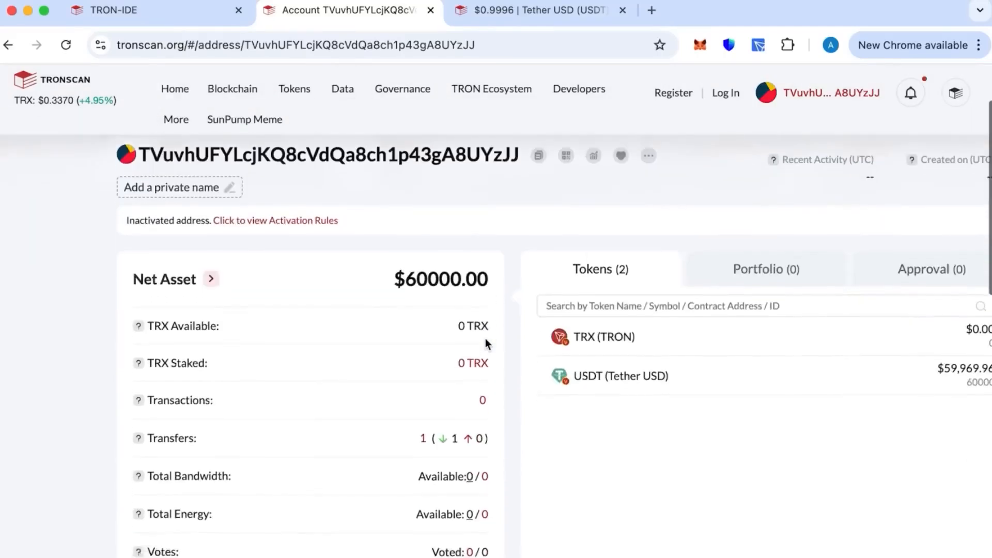
scroll("down", 3)
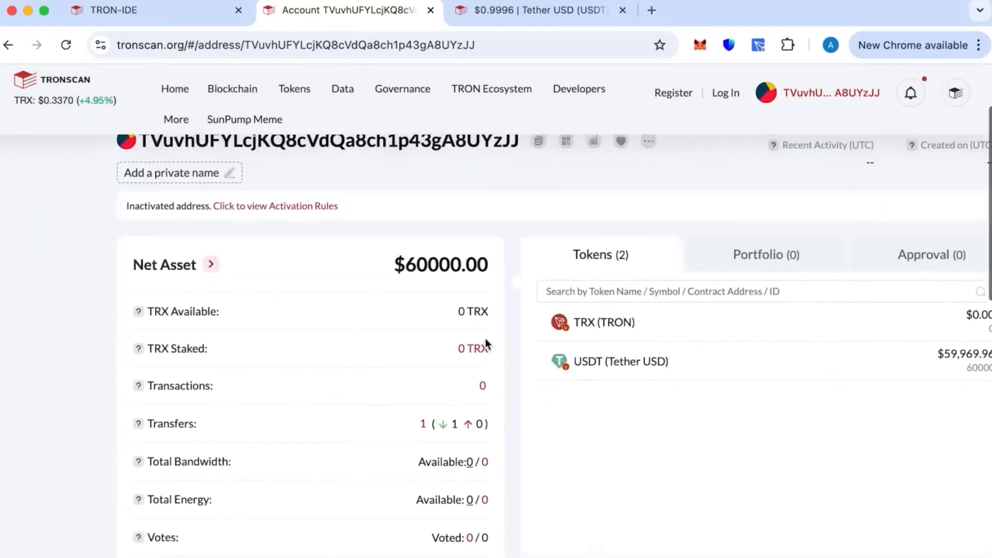
scroll("up", 3)
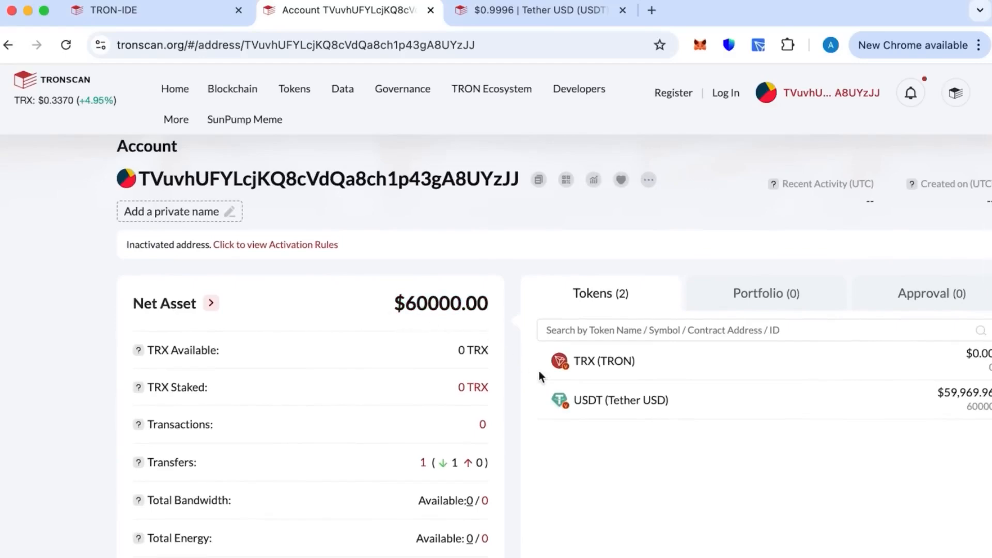
scroll("down", 3)
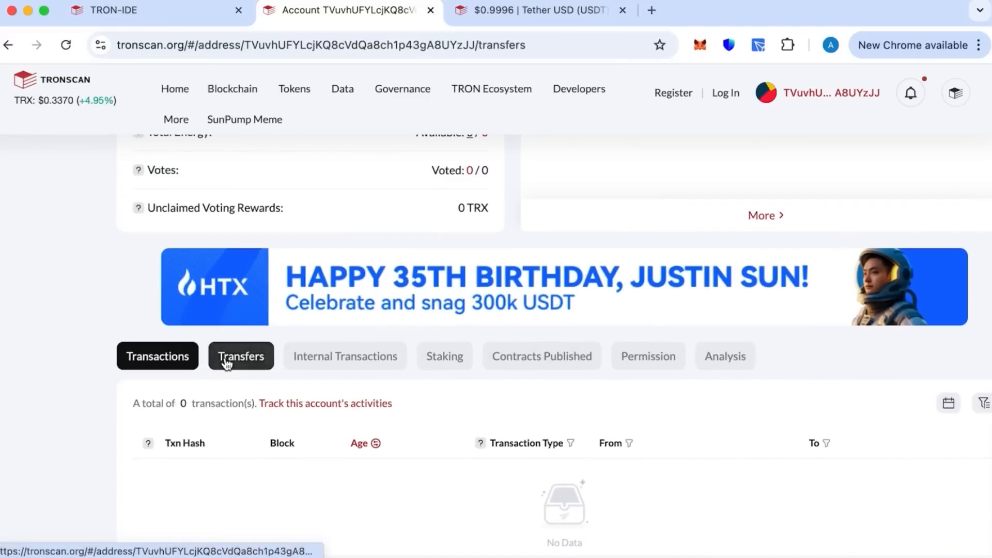
left_click(240, 355)
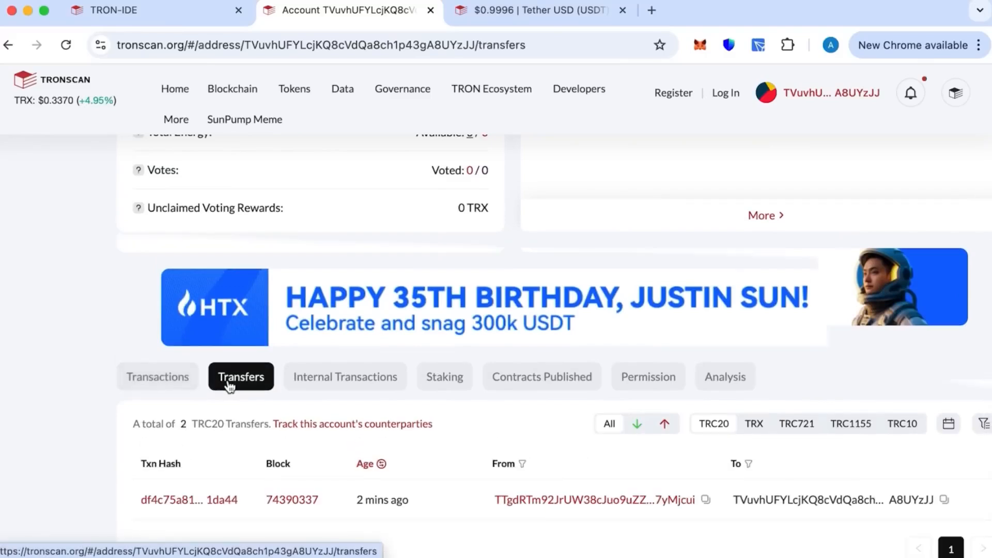